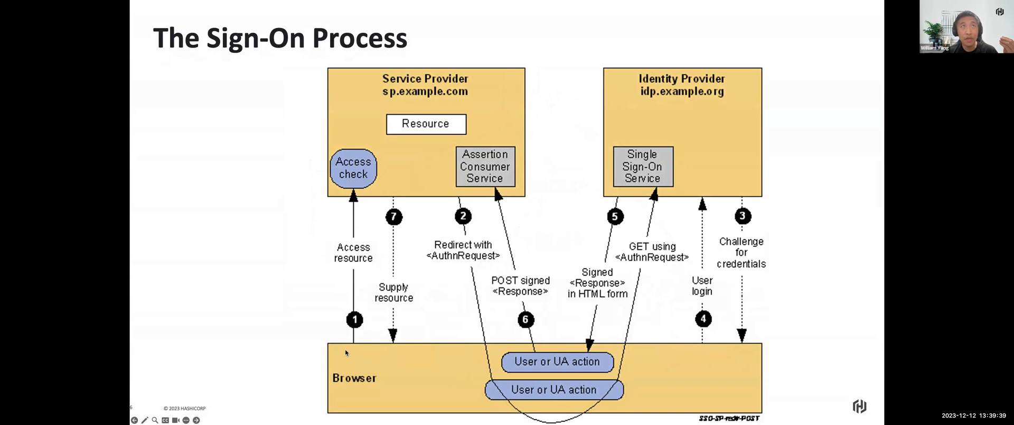
pyautogui.moveTo(421, 103)
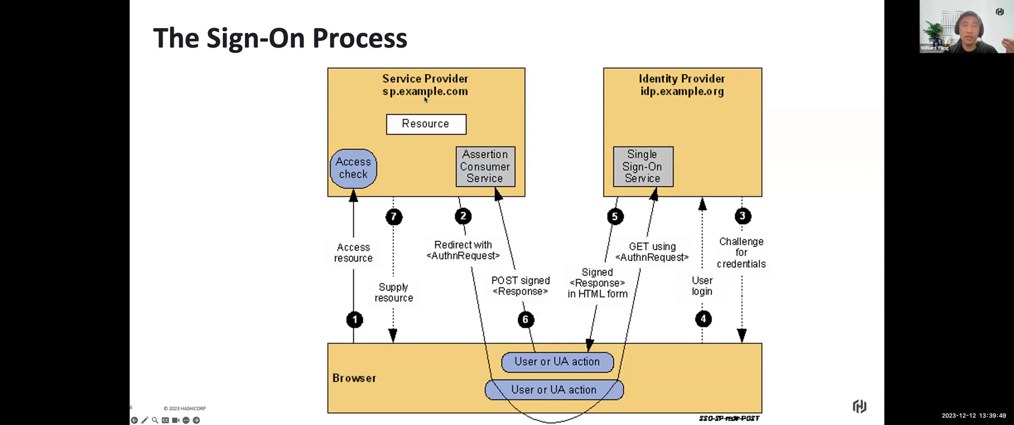
pyautogui.moveTo(408, 337)
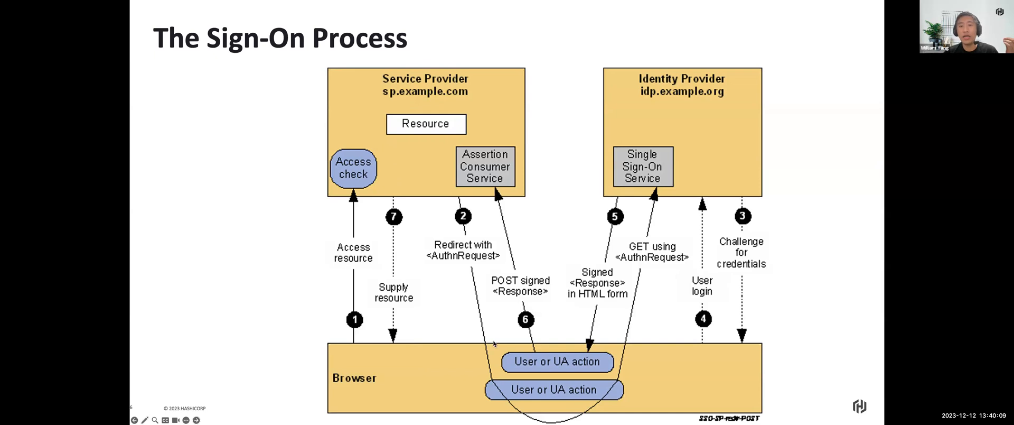
pyautogui.moveTo(664, 146)
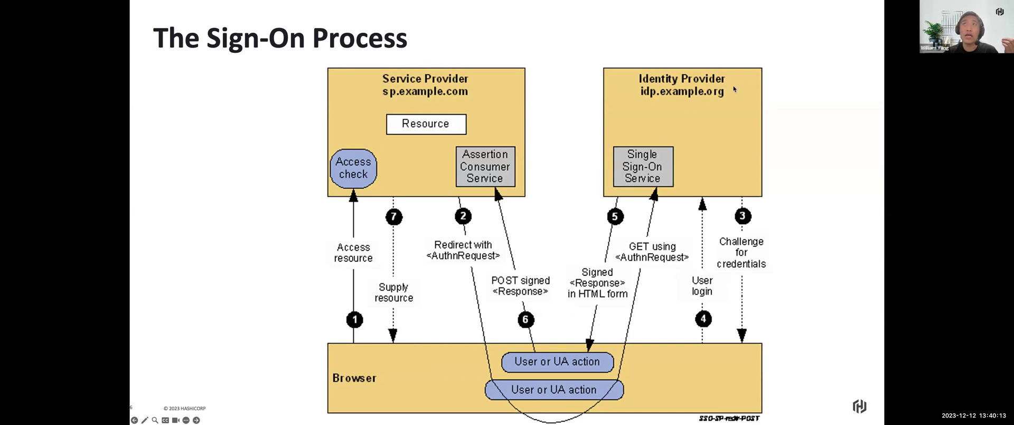
pyautogui.moveTo(677, 134)
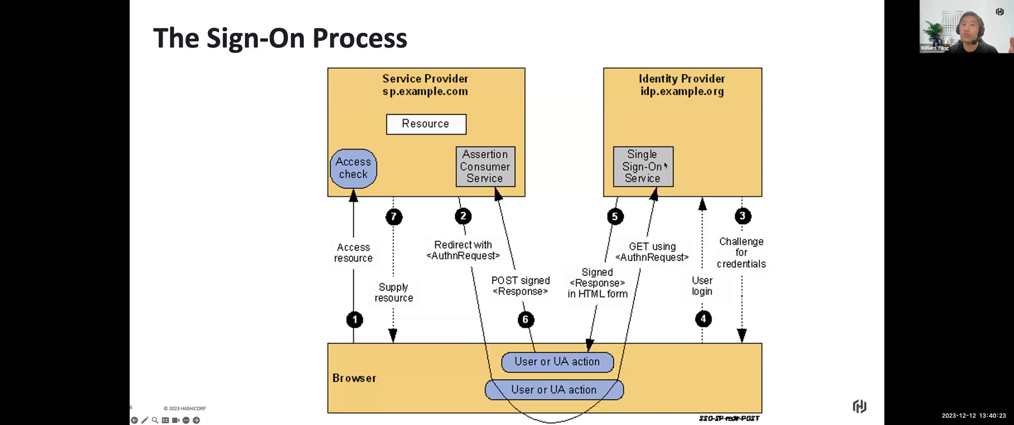
pyautogui.moveTo(594, 213)
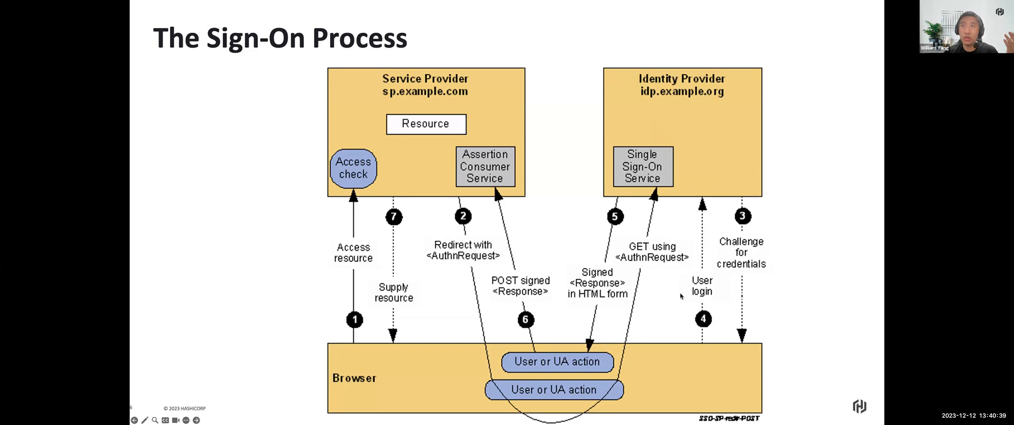
pyautogui.moveTo(708, 272)
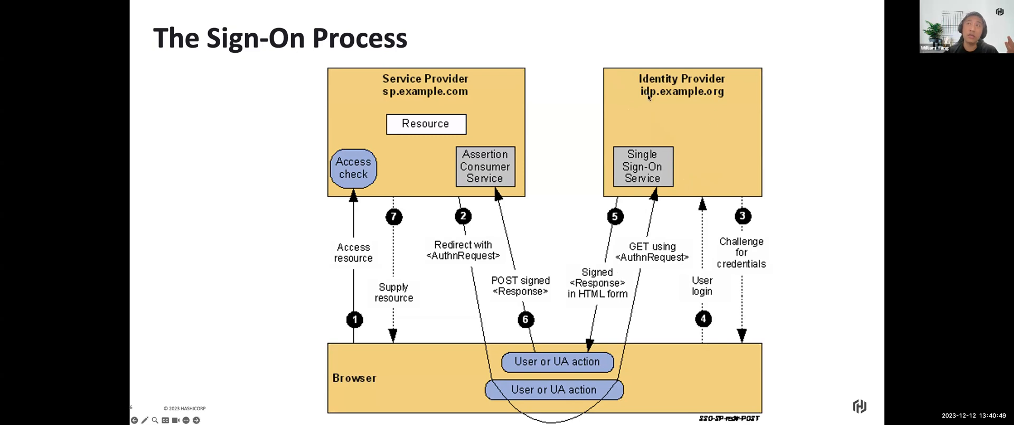
pyautogui.moveTo(723, 140)
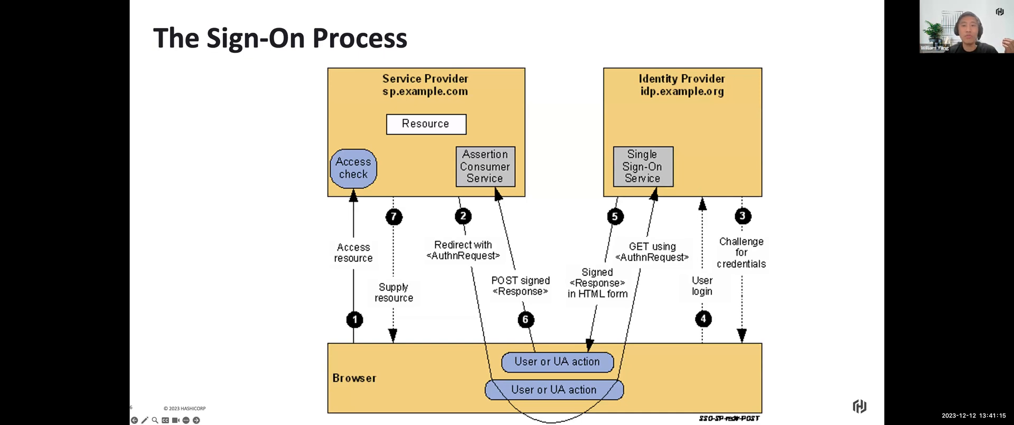
pyautogui.moveTo(575, 368)
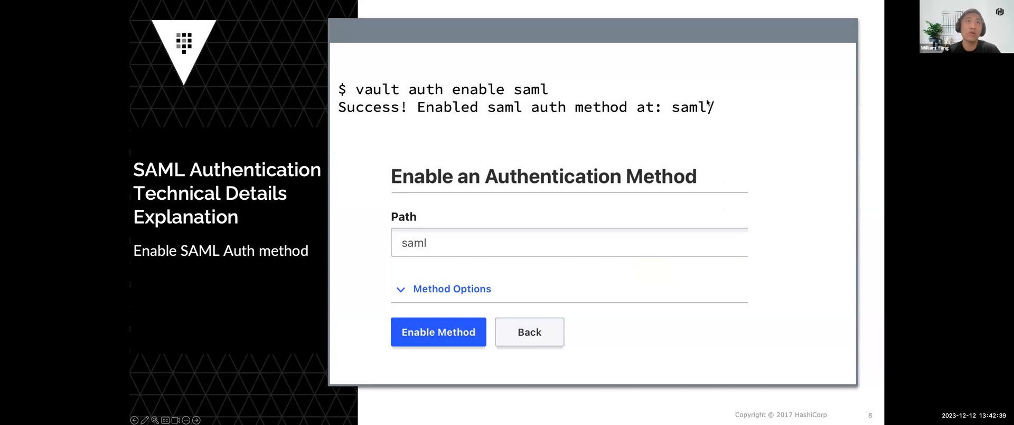
pyautogui.moveTo(537, 141)
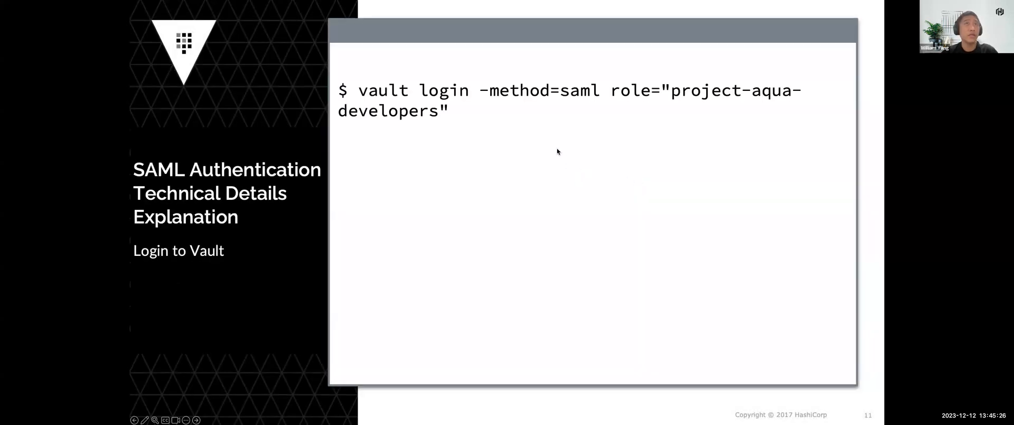
pyautogui.moveTo(480, 101)
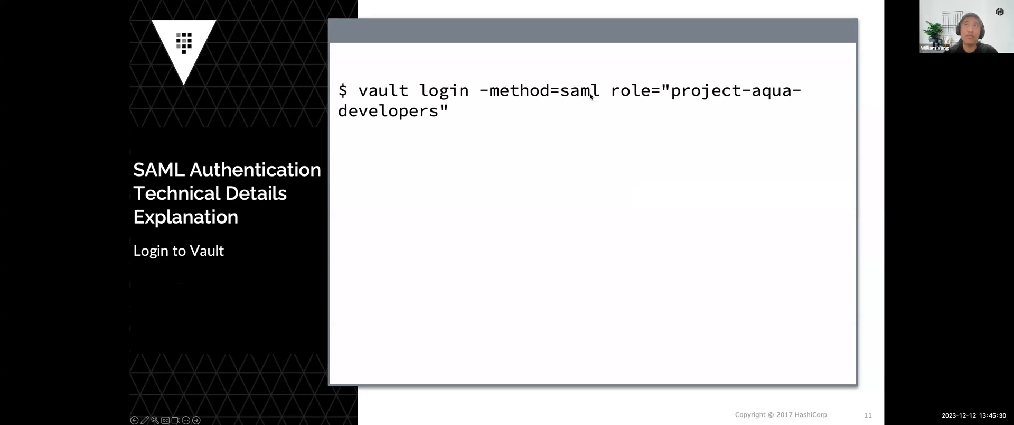
pyautogui.moveTo(691, 103)
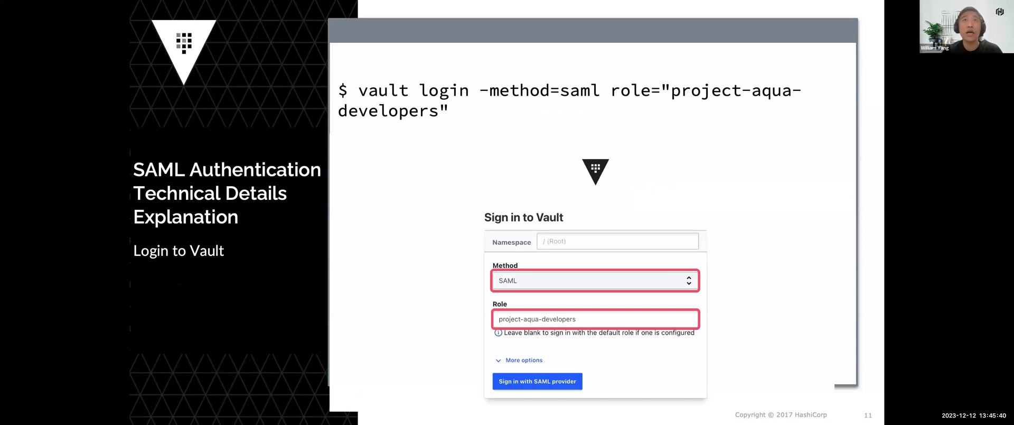
pyautogui.moveTo(618, 187)
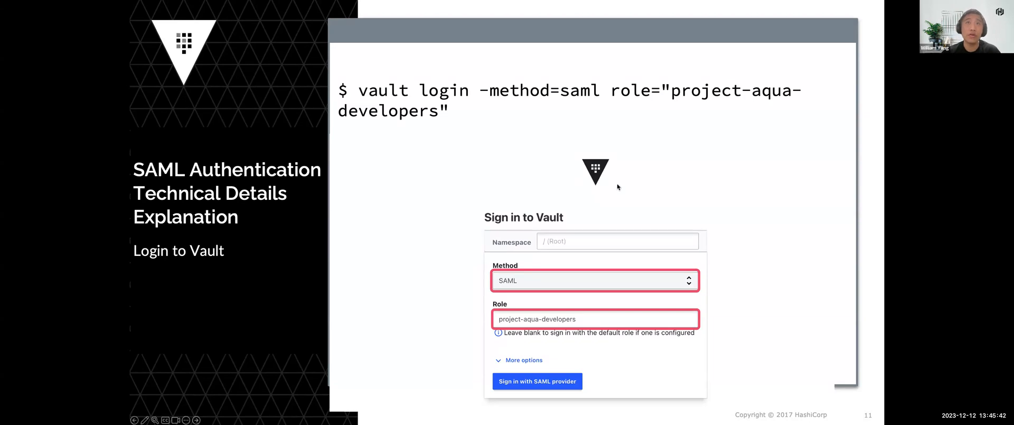
pyautogui.moveTo(530, 282)
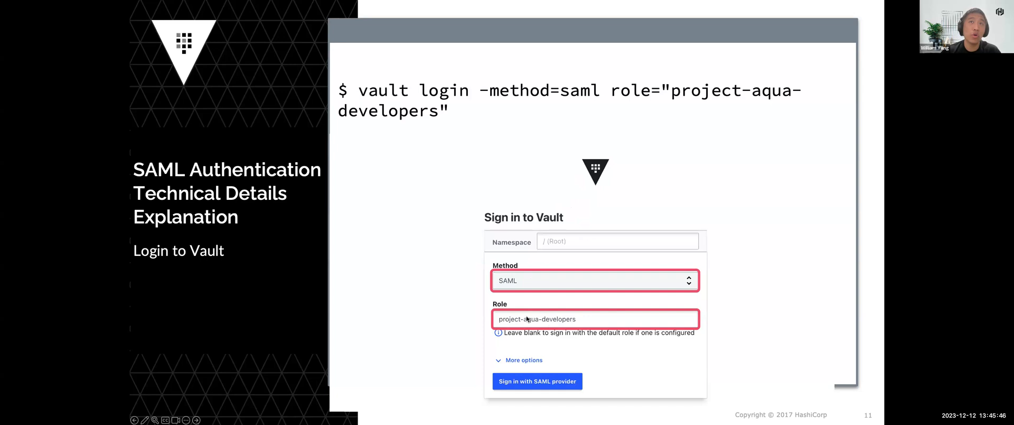
pyautogui.moveTo(558, 313)
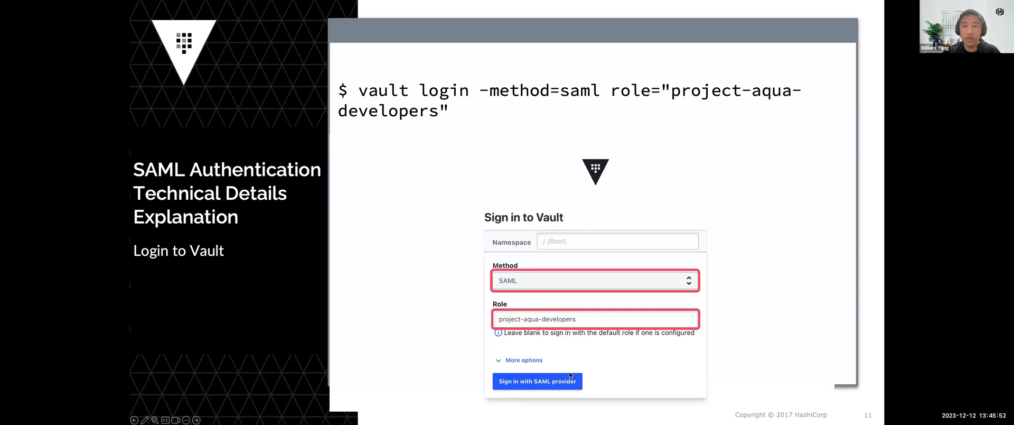
pyautogui.moveTo(570, 375)
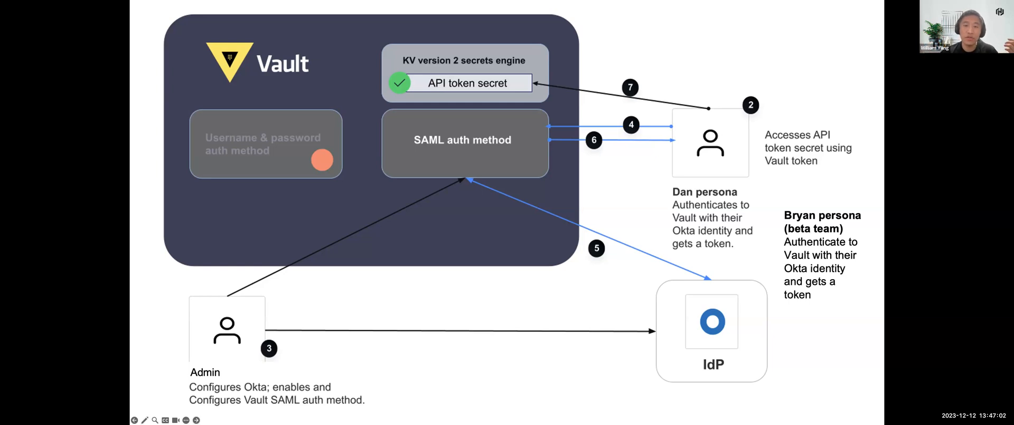
pyautogui.moveTo(683, 162)
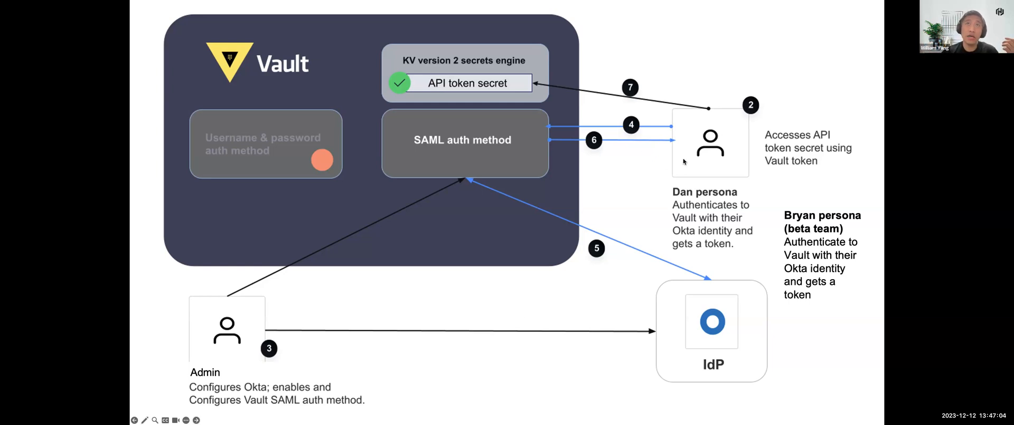
pyautogui.moveTo(615, 58)
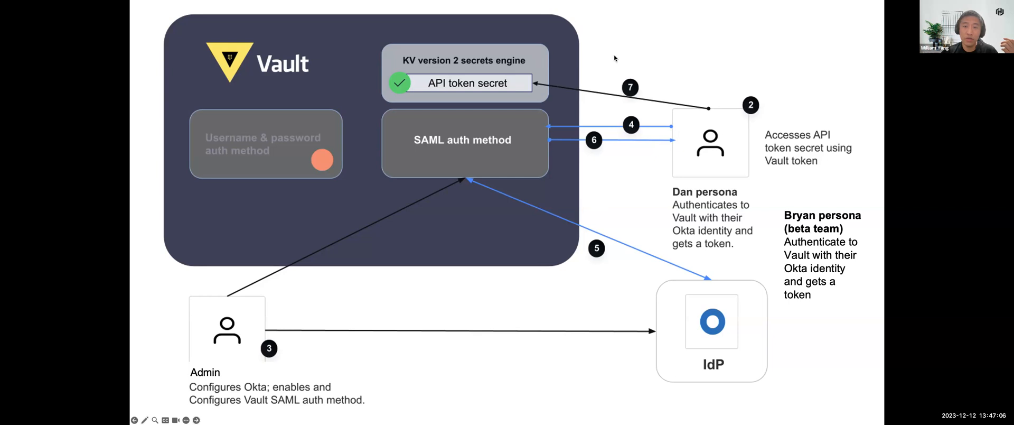
pyautogui.moveTo(621, 71)
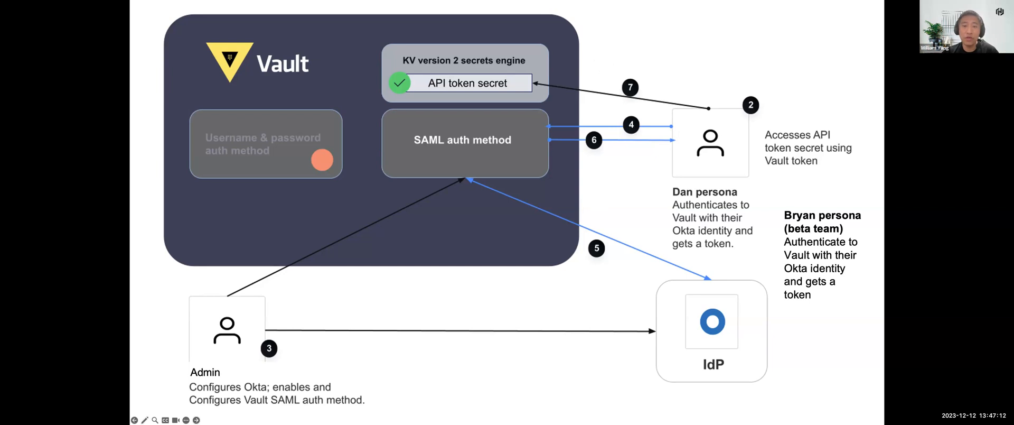
pyautogui.moveTo(472, 157)
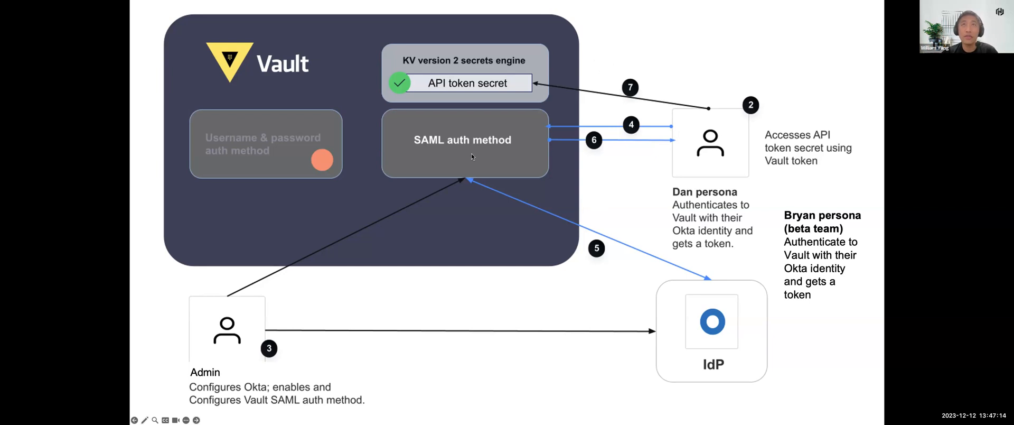
pyautogui.moveTo(489, 82)
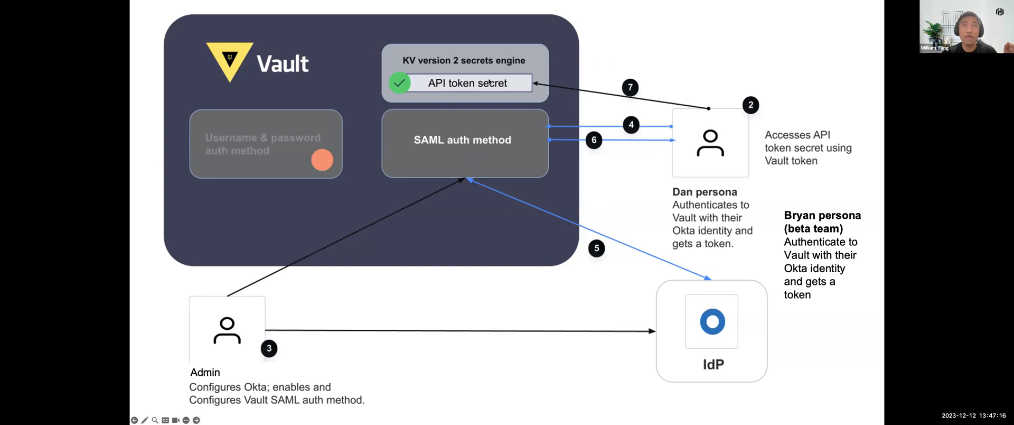
pyautogui.moveTo(579, 189)
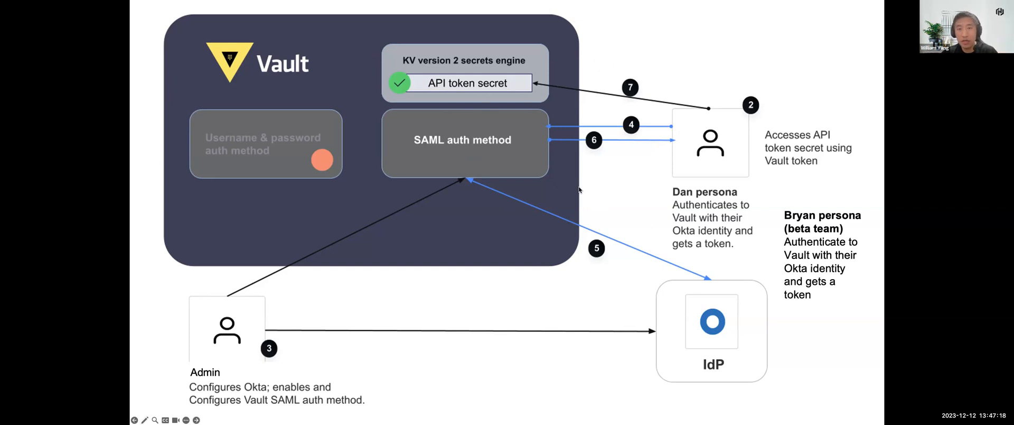
pyautogui.moveTo(524, 181)
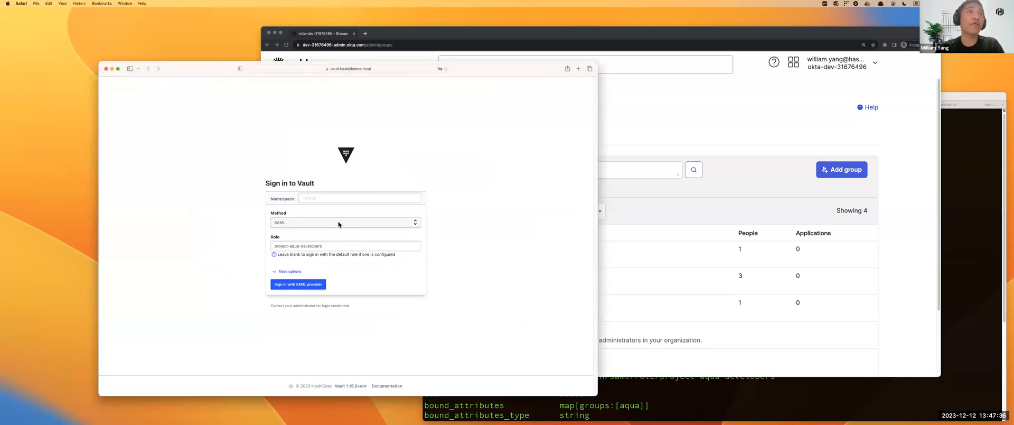
# Keep SAML as the method and start the sign-in through the SAML provider
pyautogui.click(344, 222)
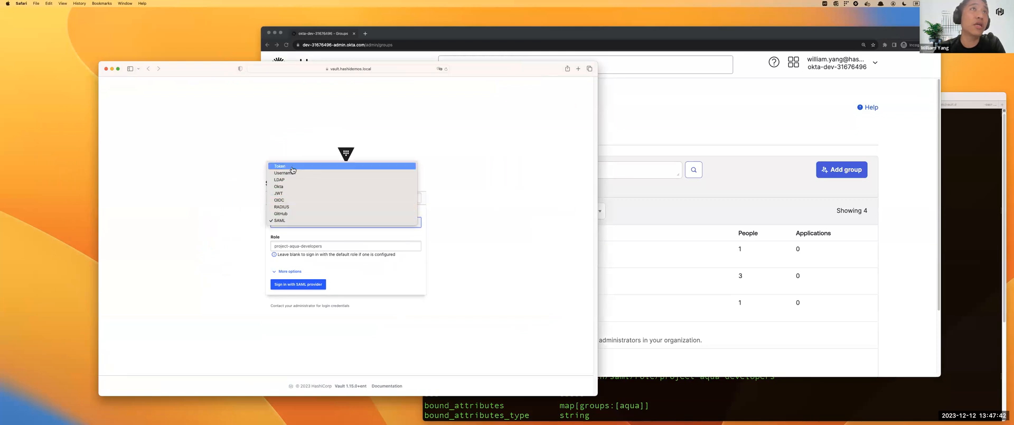
pyautogui.click(279, 220)
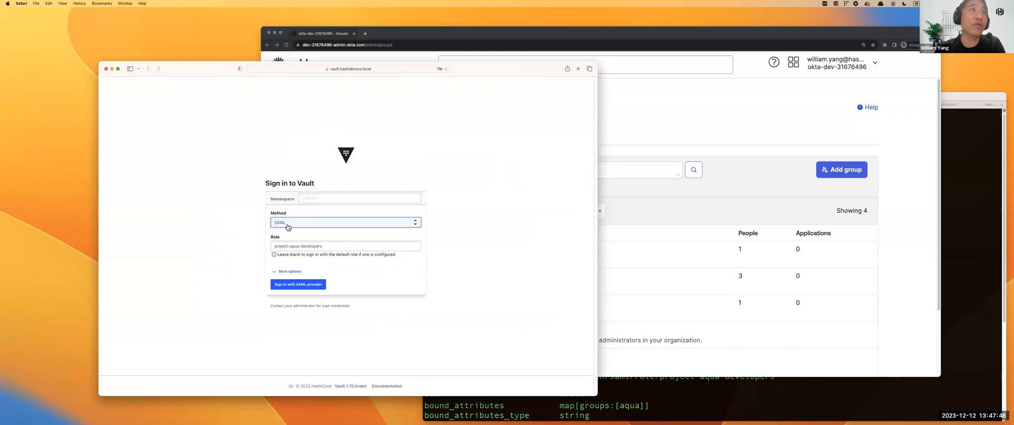
pyautogui.click(345, 246)
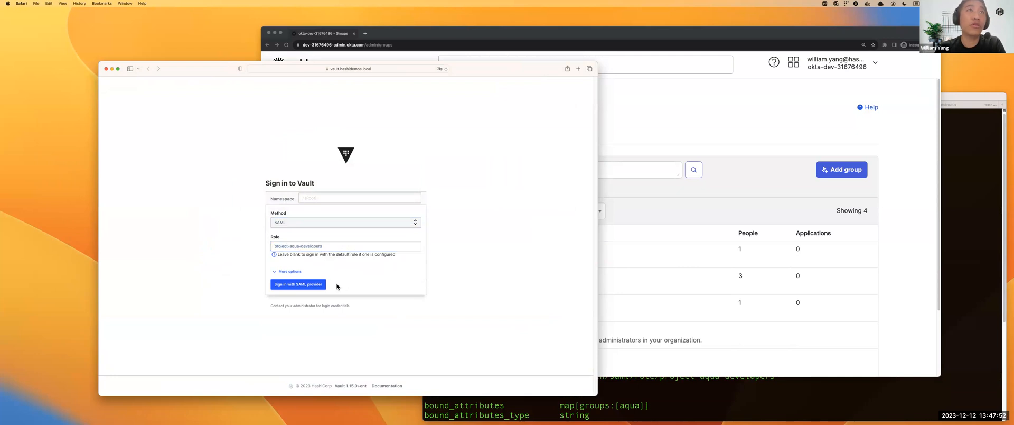
pyautogui.click(298, 284)
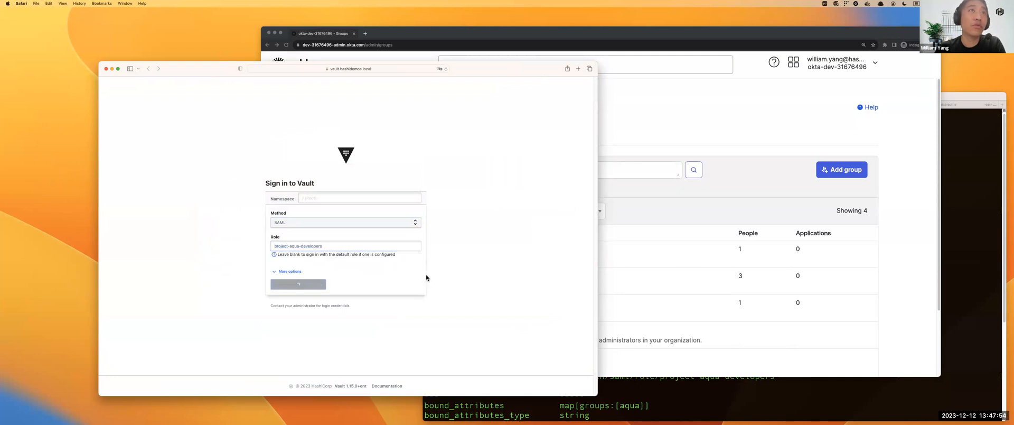
# Enter the Okta password in the popup and submit the credentials
pyautogui.click(298, 284)
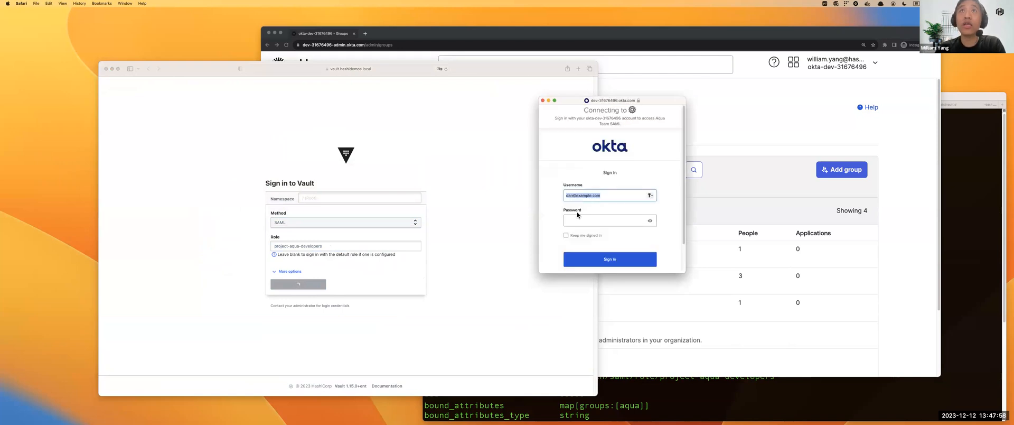
pyautogui.moveTo(597, 183)
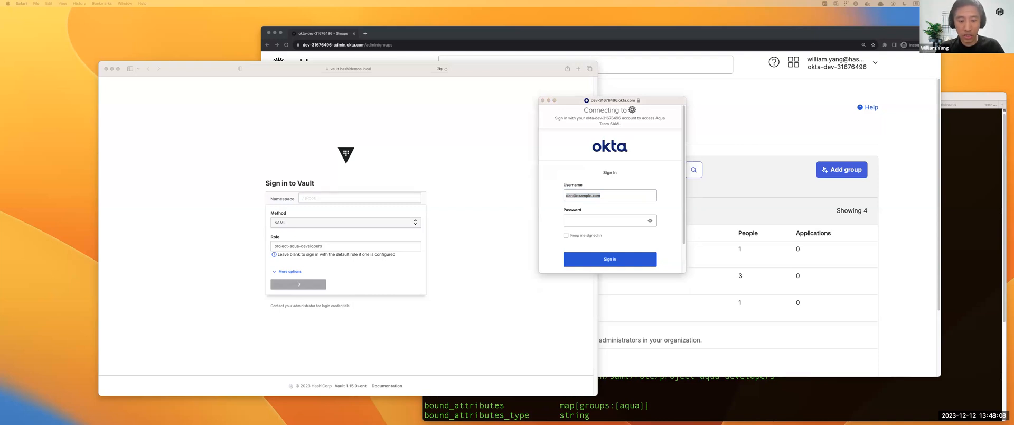
pyautogui.write('password')
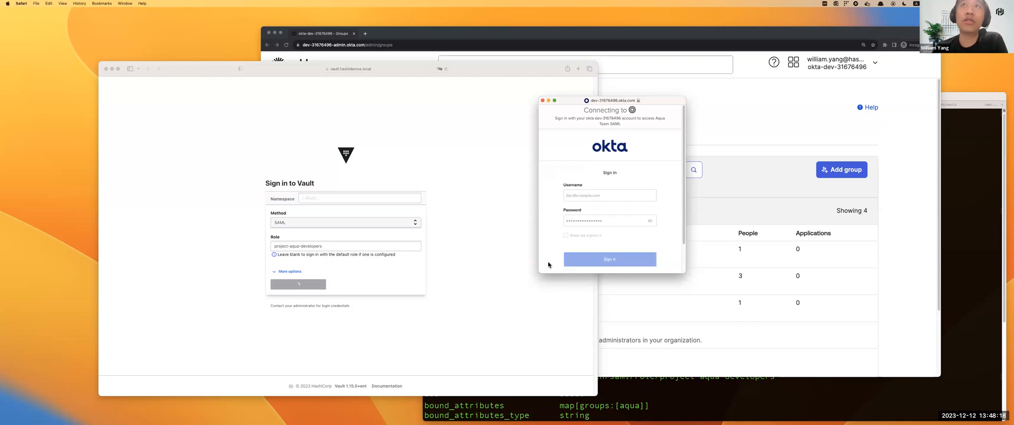
pyautogui.click(609, 258)
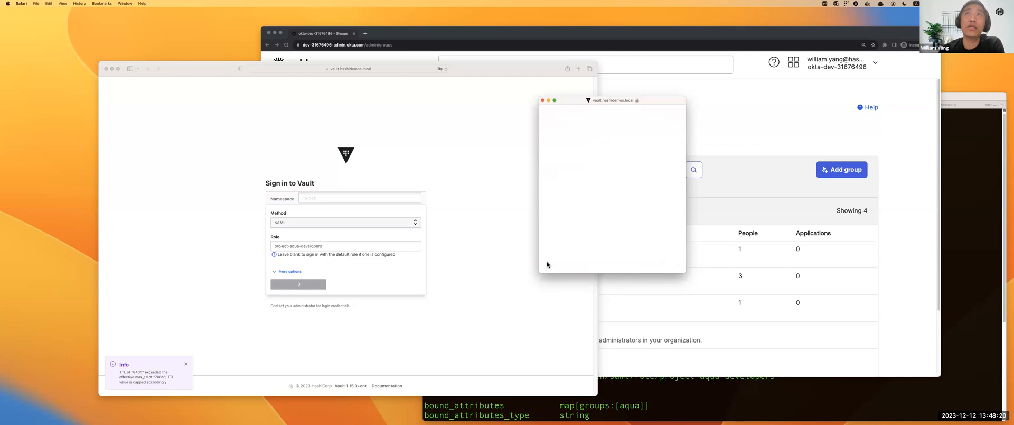
# From the signed-in dashboard, show the Secrets Engines list with cubbyhole/ and secret/
pyautogui.click(298, 284)
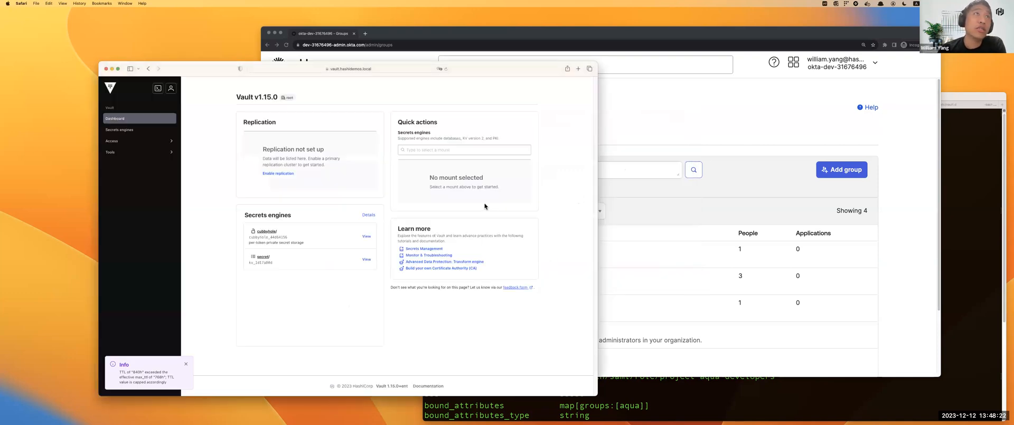
pyautogui.moveTo(172, 323)
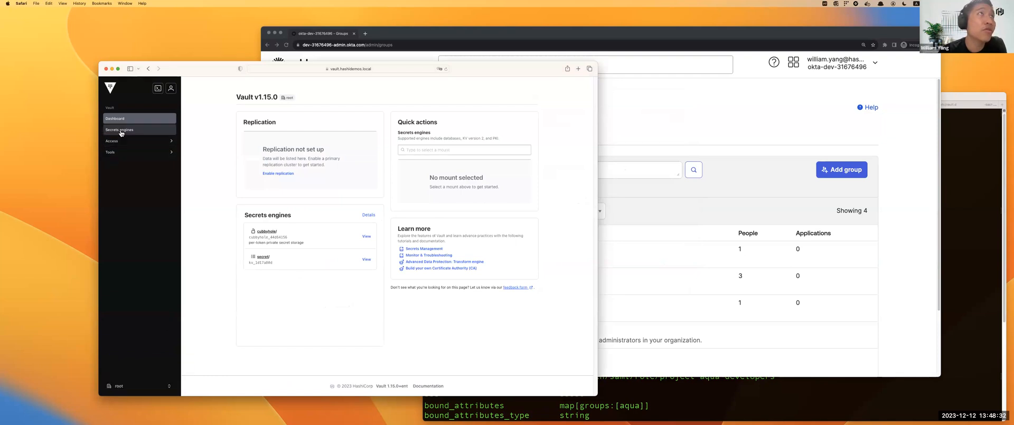
pyautogui.click(119, 129)
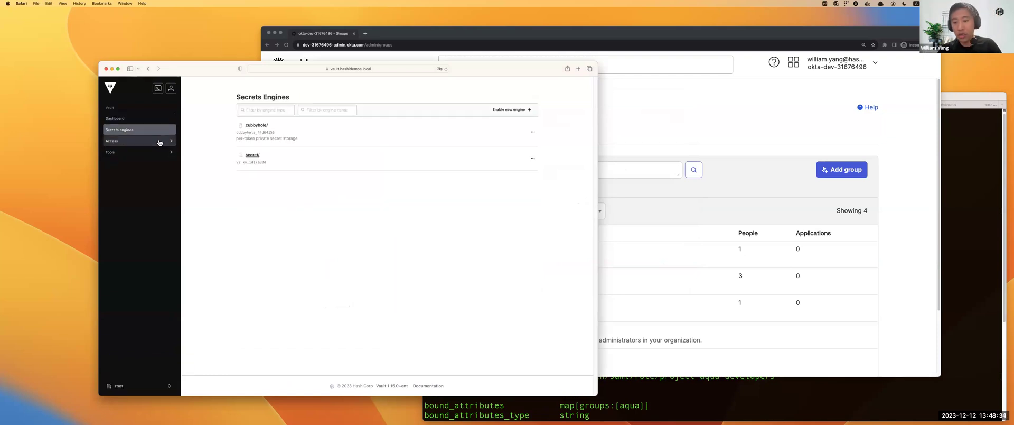
pyautogui.click(157, 88)
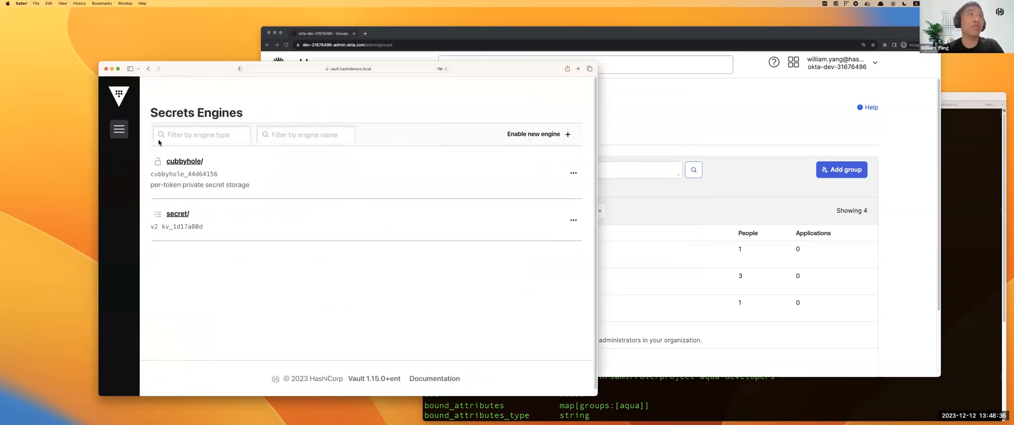
pyautogui.click(119, 129)
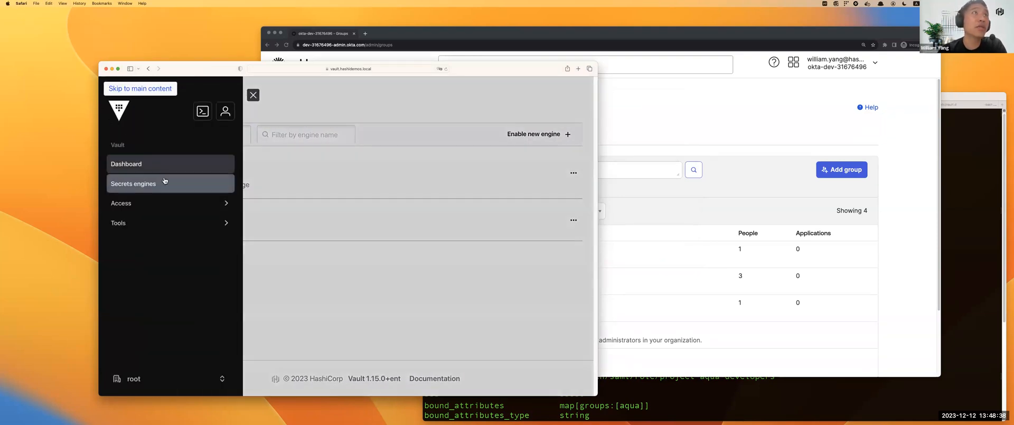
pyautogui.click(133, 183)
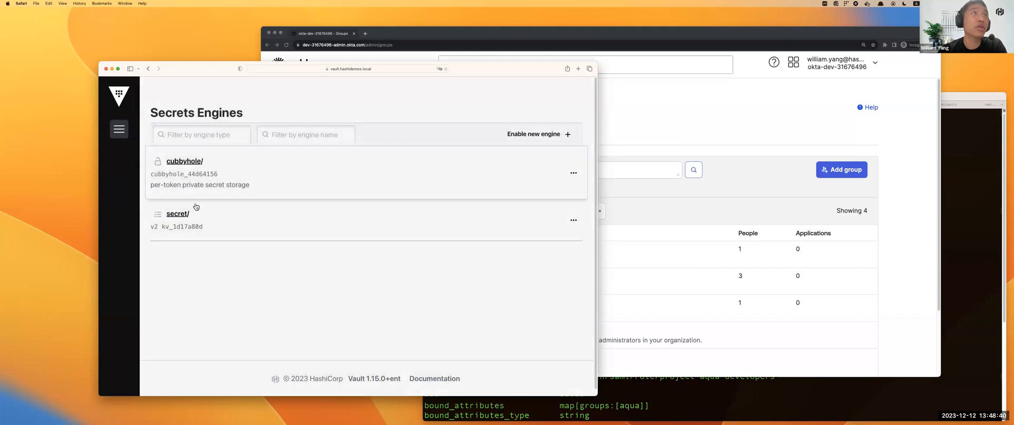
pyautogui.click(176, 214)
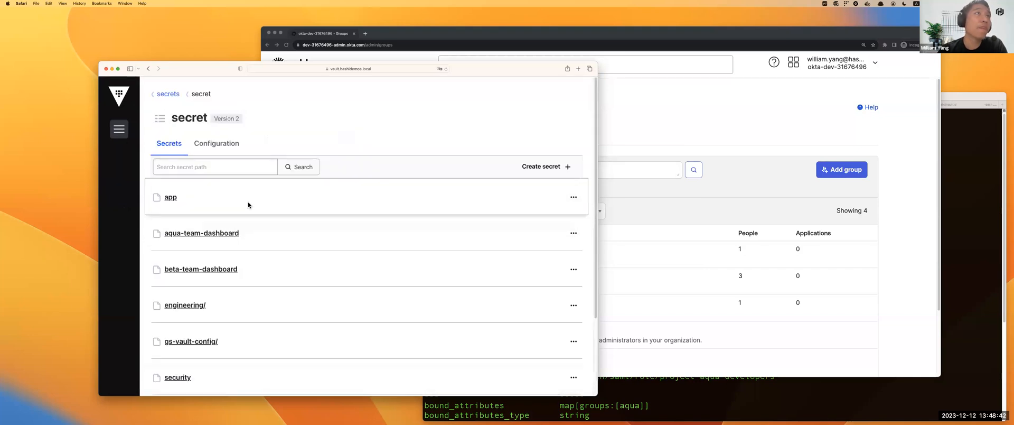
pyautogui.moveTo(219, 233)
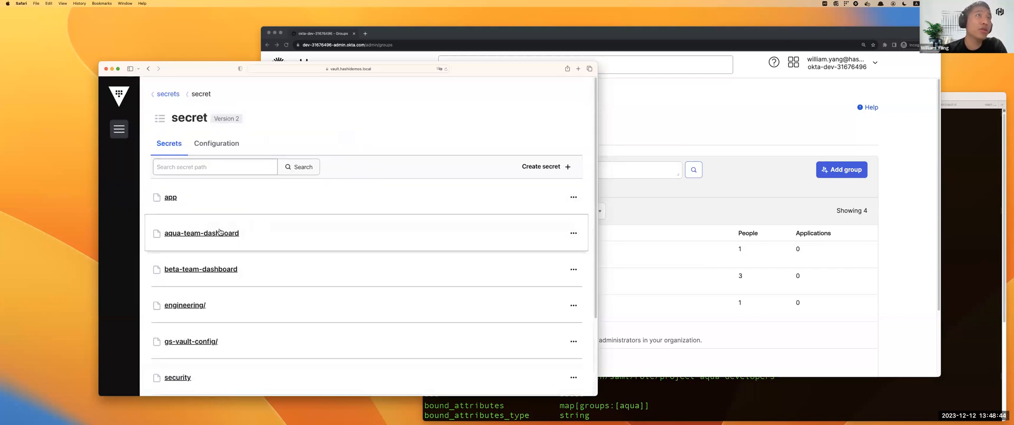
pyautogui.click(201, 232)
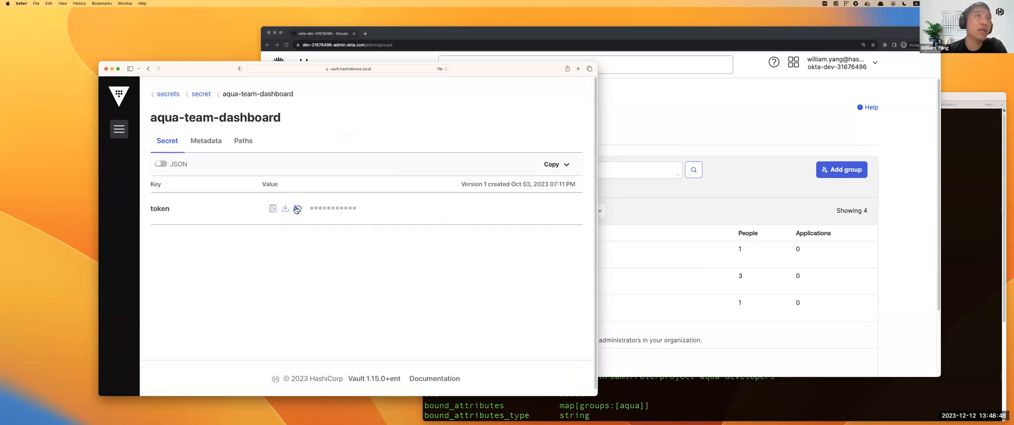
pyautogui.click(298, 209)
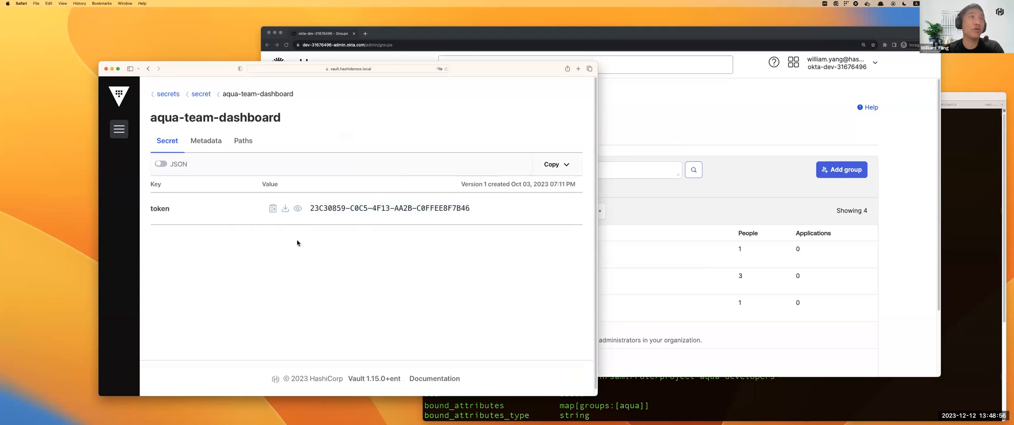
pyautogui.moveTo(288, 233)
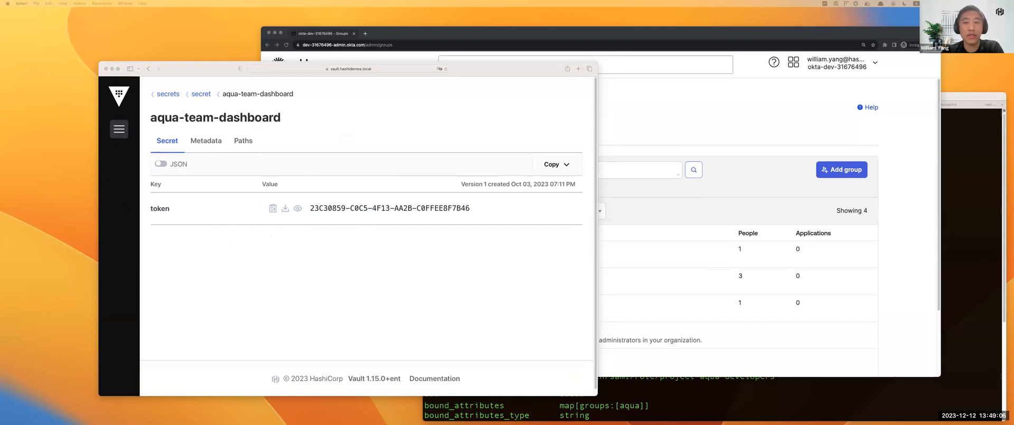
pyautogui.moveTo(199, 88)
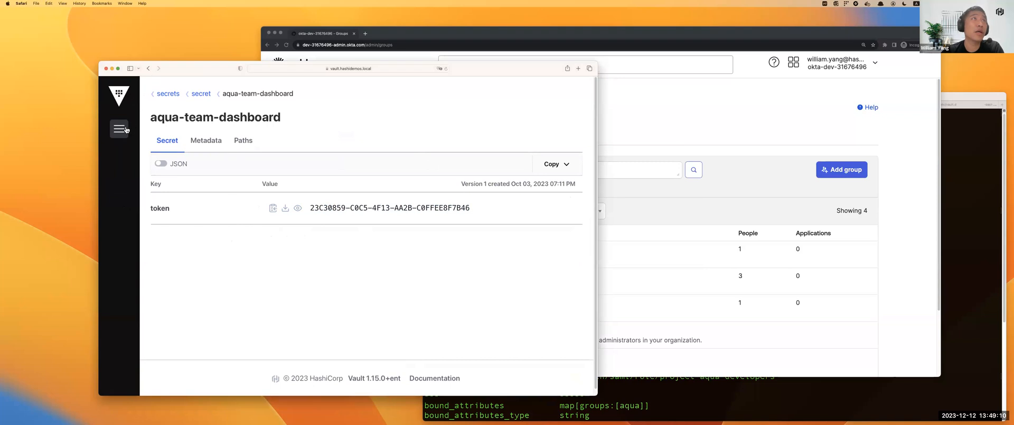
# Log out of Vault from the user menu, returning to the Sign in page
pyautogui.click(119, 128)
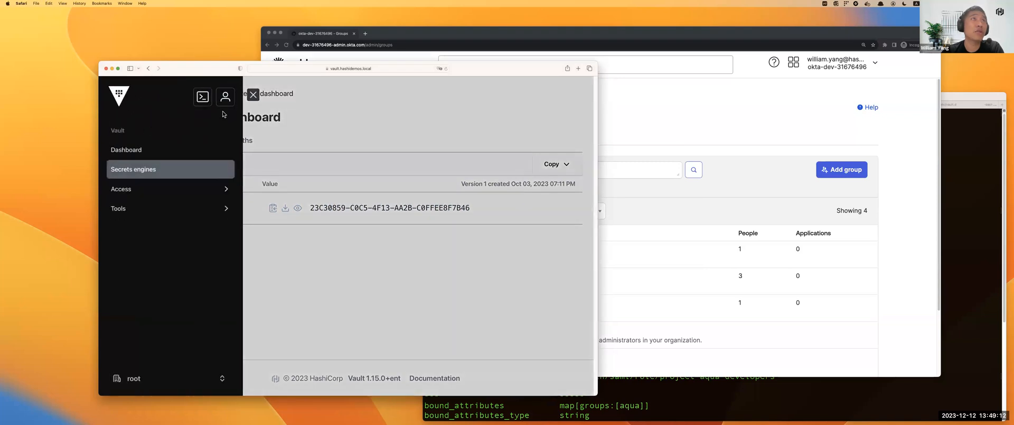
pyautogui.click(225, 97)
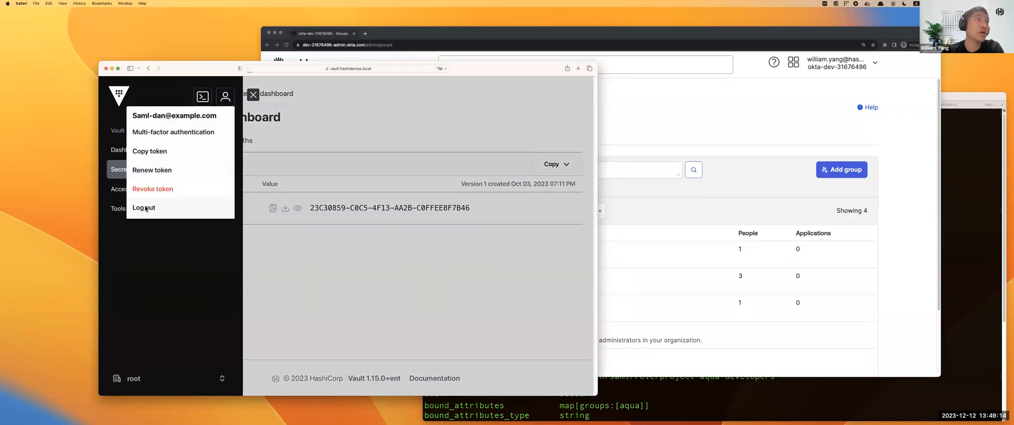
pyautogui.click(143, 207)
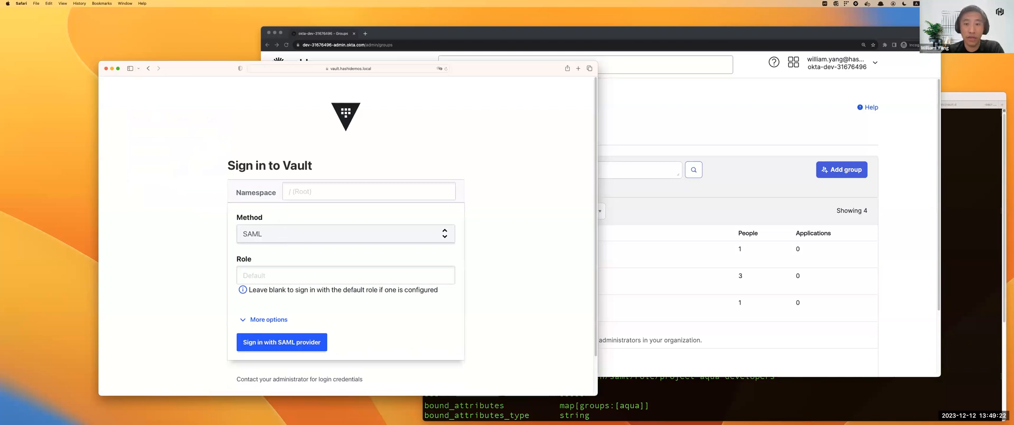
# Choose SAML, enter role project-aqua-developers and launch the SAML provider sign-in
pyautogui.click(21, 3)
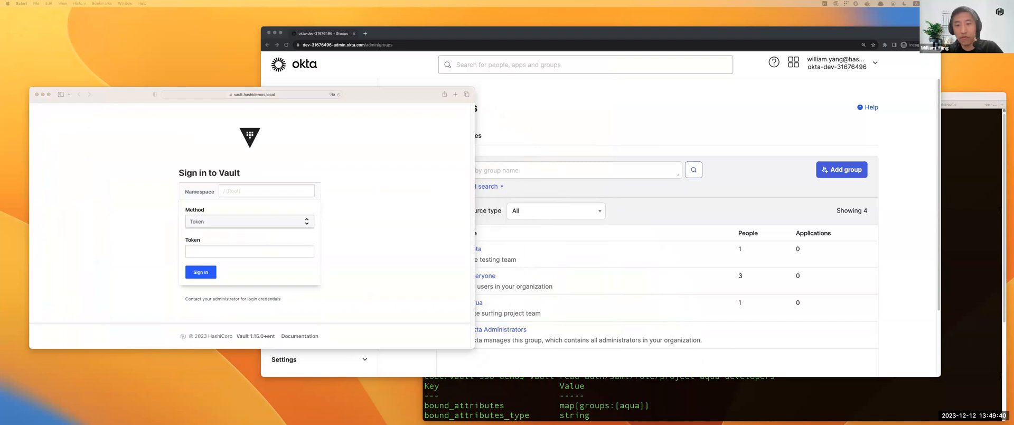
pyautogui.moveTo(264, 218)
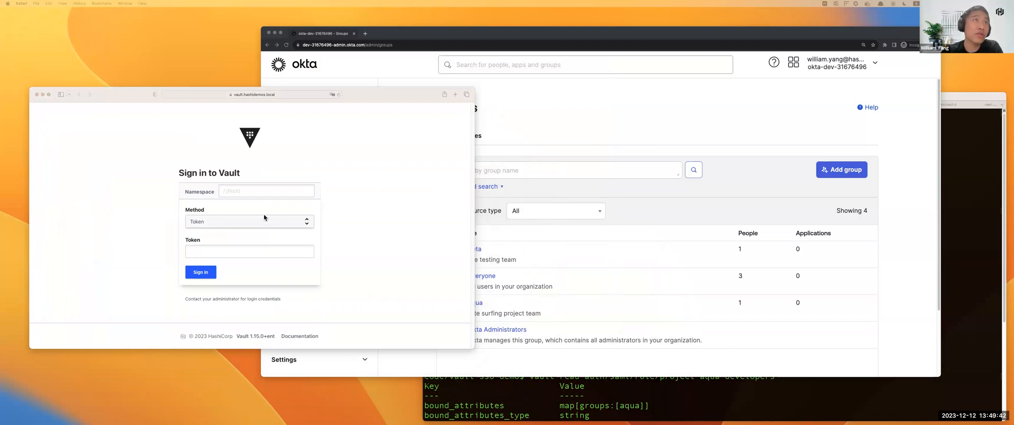
pyautogui.click(249, 220)
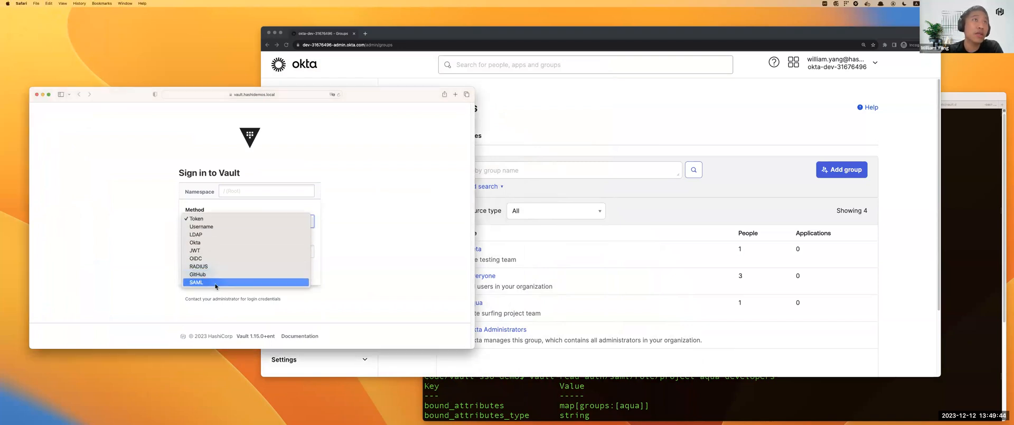
pyautogui.click(196, 282)
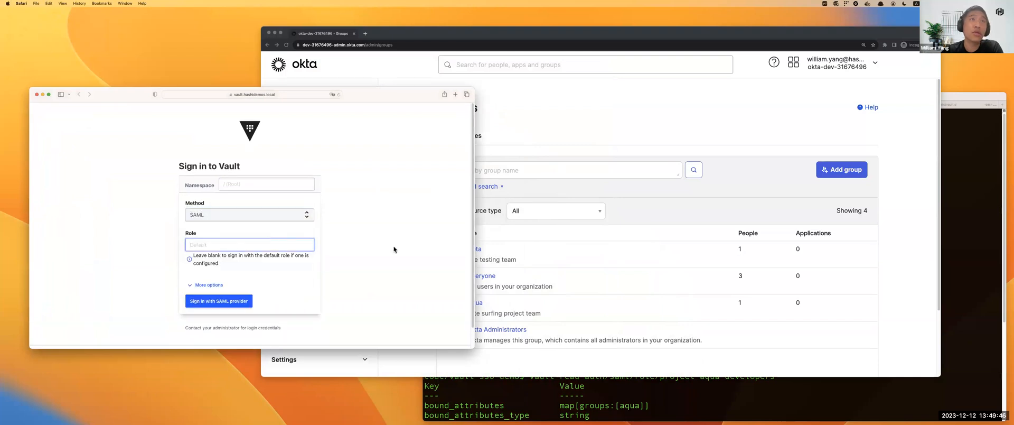
pyautogui.write('project-aqua-developers')
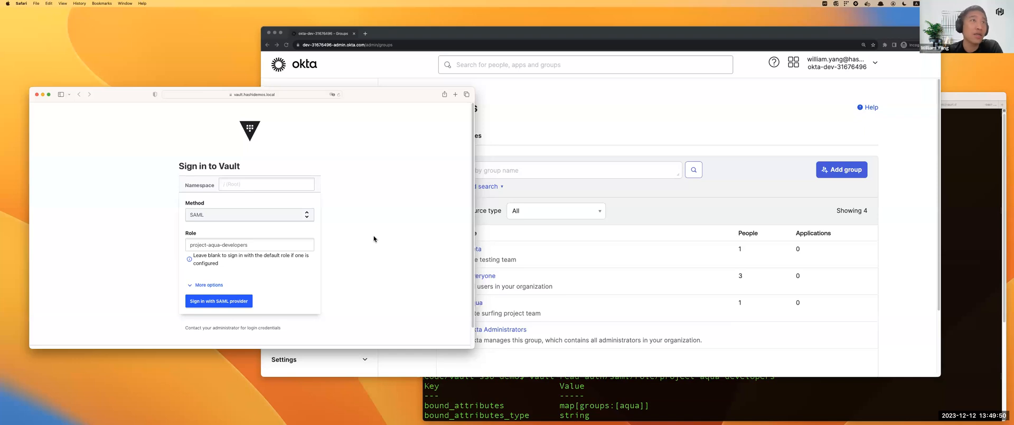
pyautogui.moveTo(316, 272)
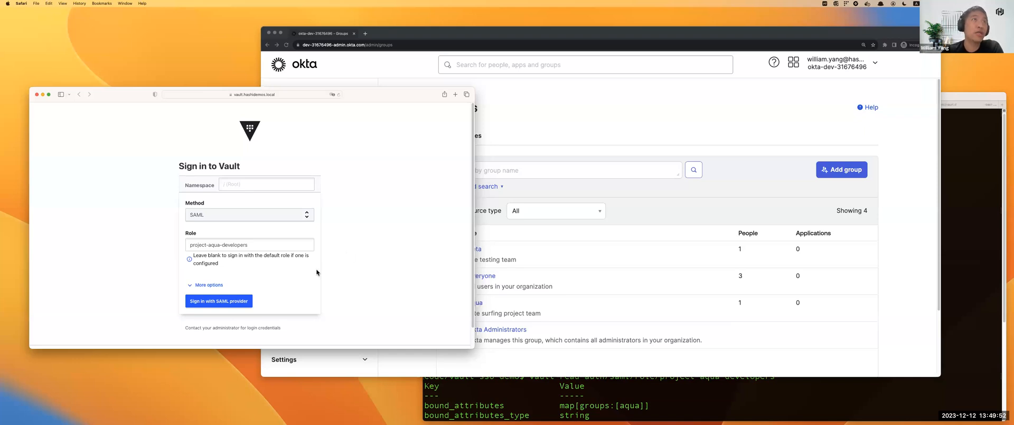
pyautogui.click(219, 301)
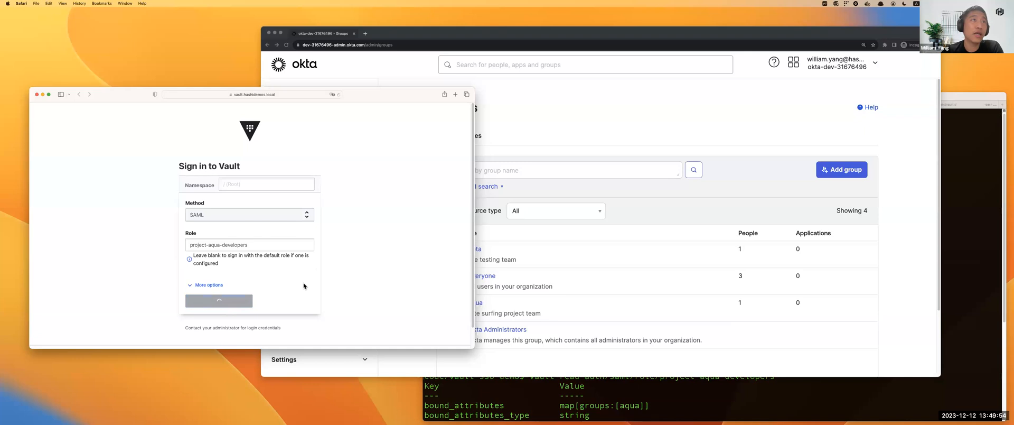
pyautogui.click(219, 300)
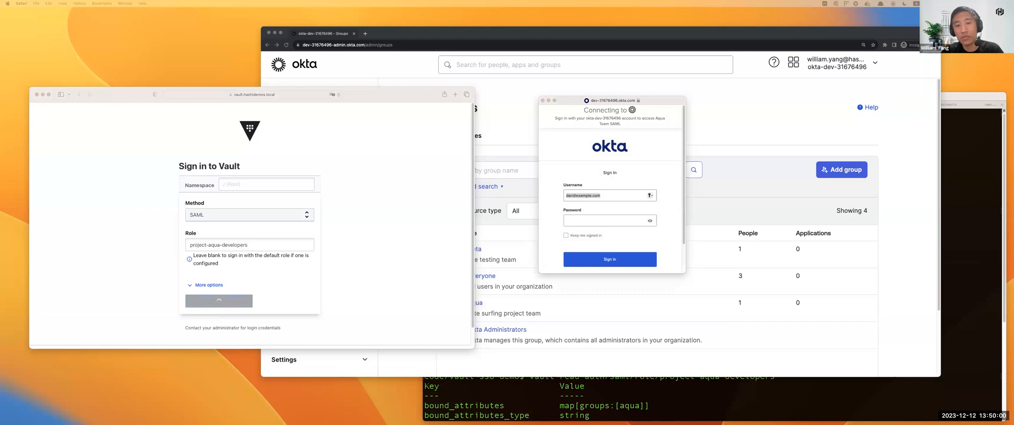
pyautogui.click(608, 196)
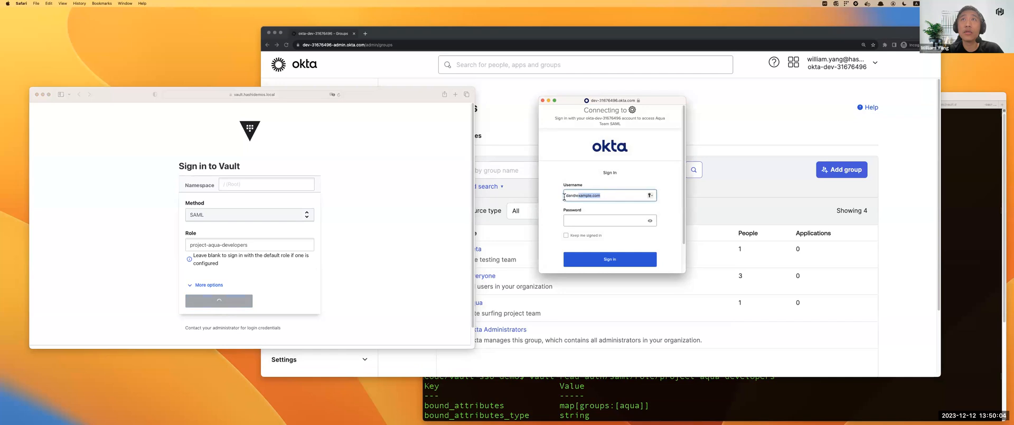
pyautogui.write('bryand@example.com')
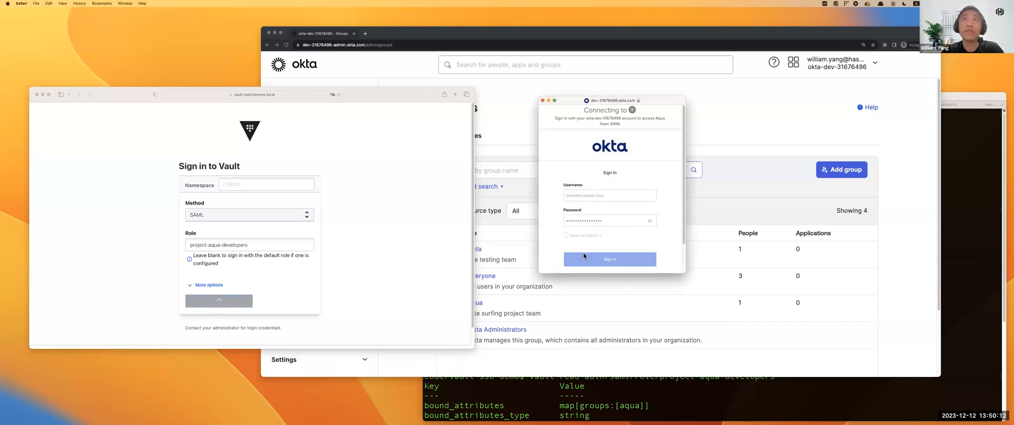
pyautogui.click(609, 259)
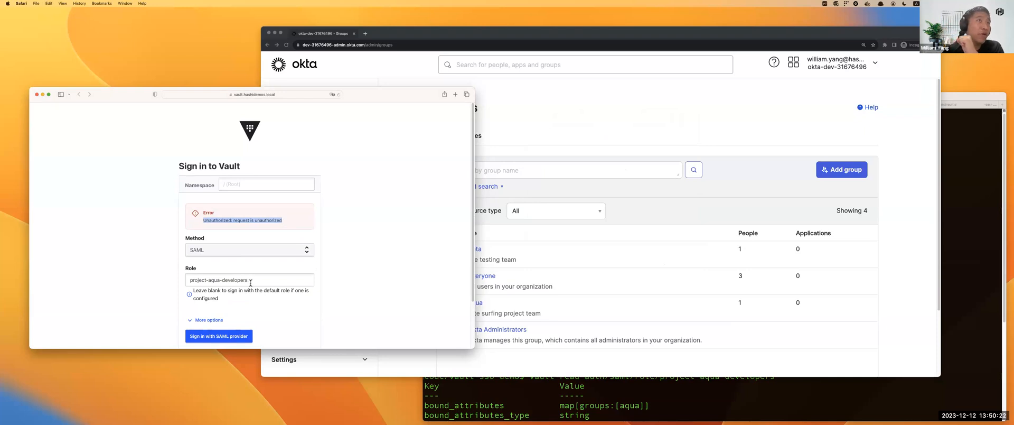
pyautogui.moveTo(233, 273)
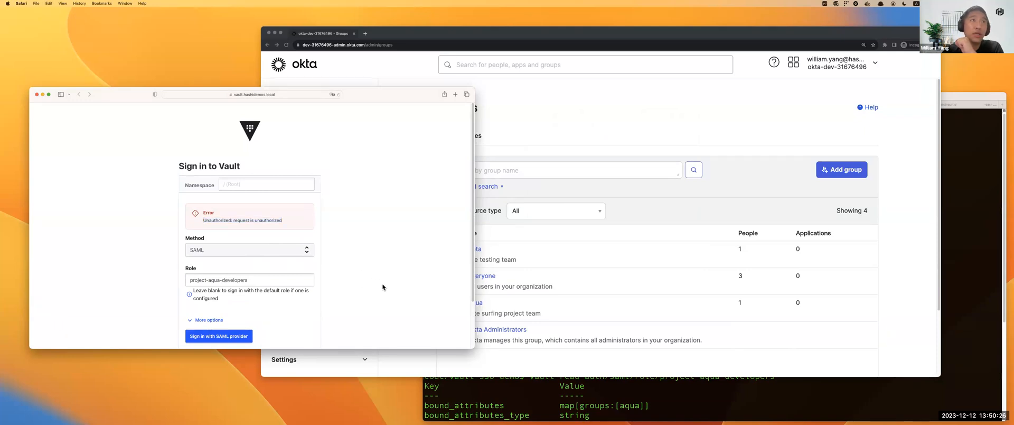
pyautogui.moveTo(343, 242)
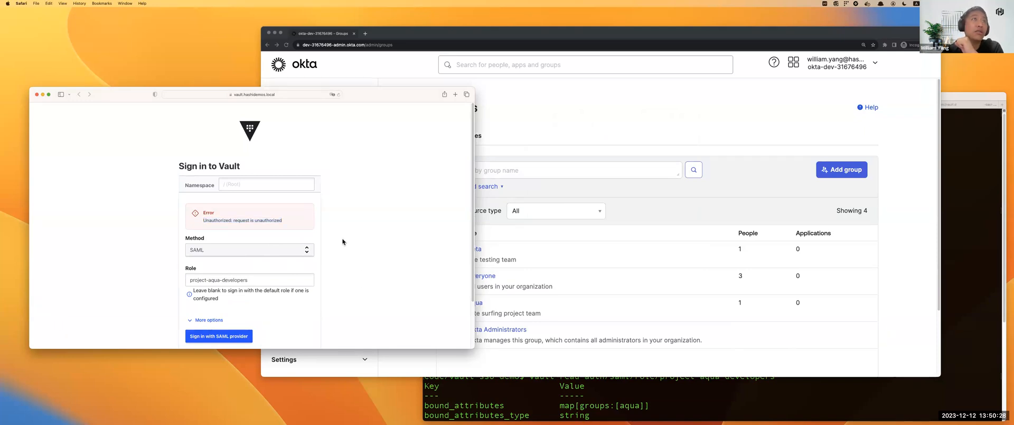
pyautogui.moveTo(358, 240)
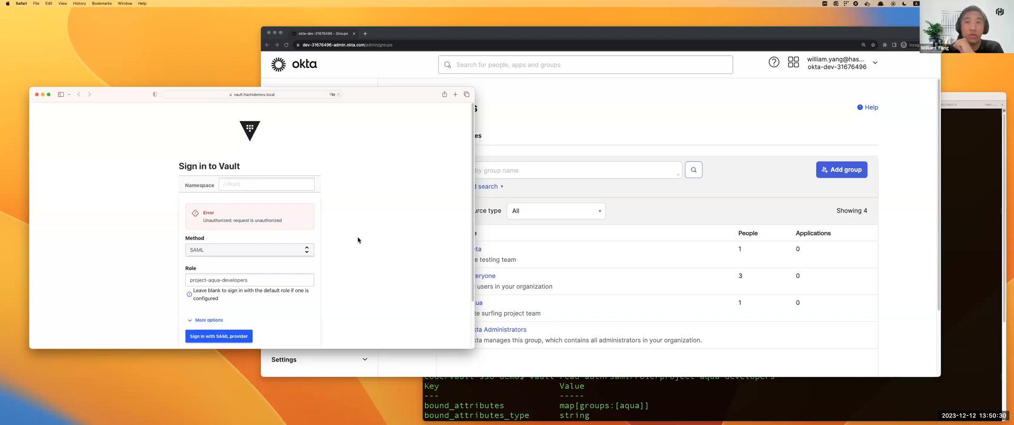
pyautogui.moveTo(211, 119)
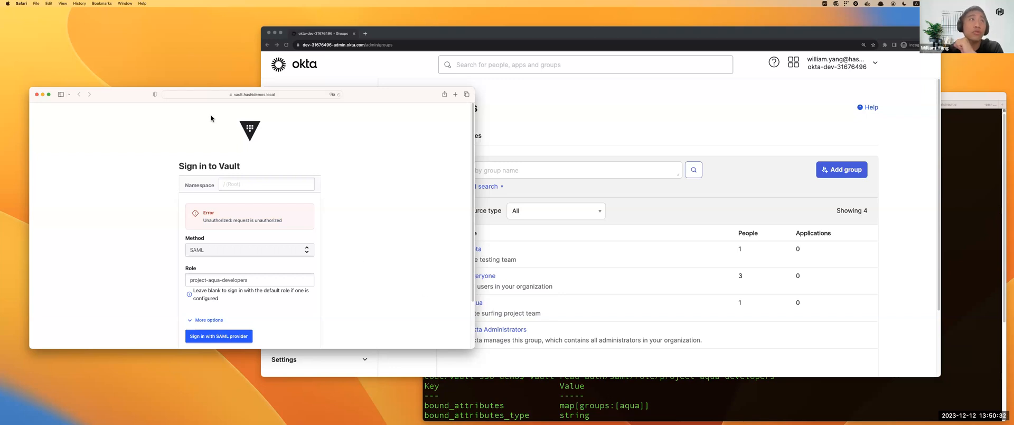
# With the unauthorized error showing, bring up Safari's application menu
pyautogui.click(21, 3)
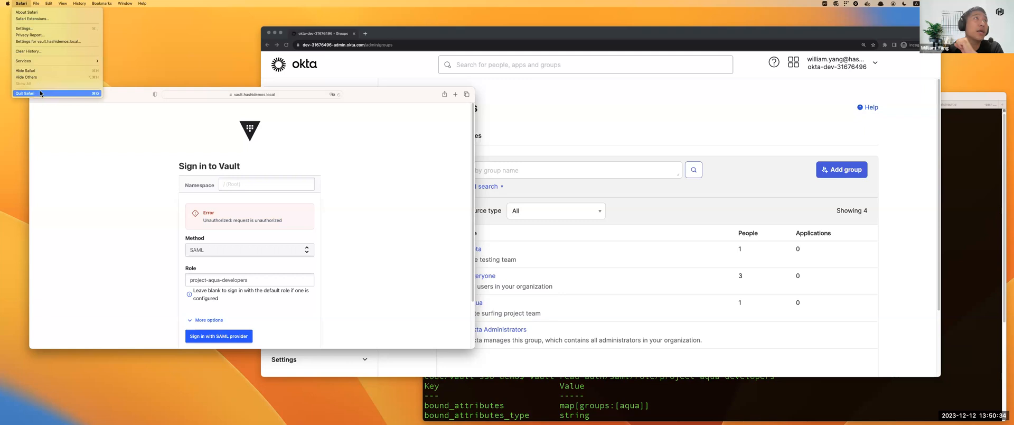
# Quit Safari to clear the session and bring Terminal to the front
pyautogui.click(24, 93)
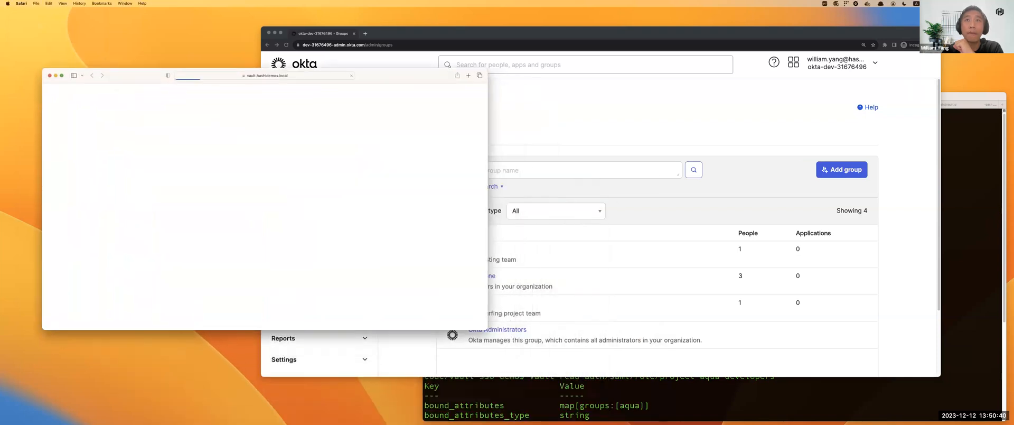
pyautogui.click(711, 96)
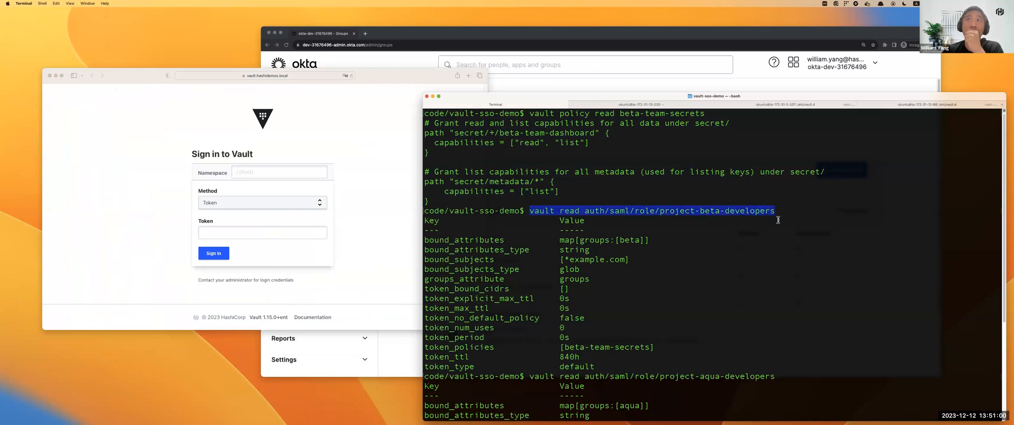
# Choose SAML, enter role project-beta-developers and launch the SAML provider sign-in
pyautogui.scroll(-3)
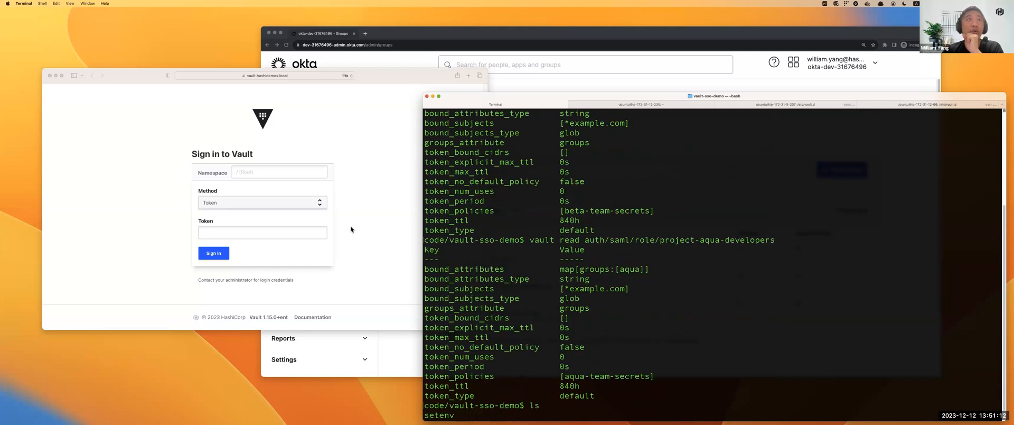
pyautogui.click(261, 203)
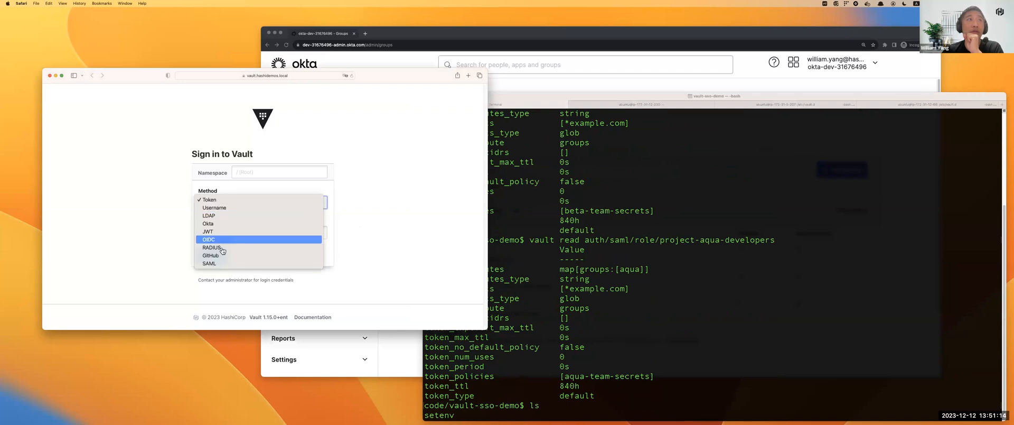
pyautogui.click(209, 263)
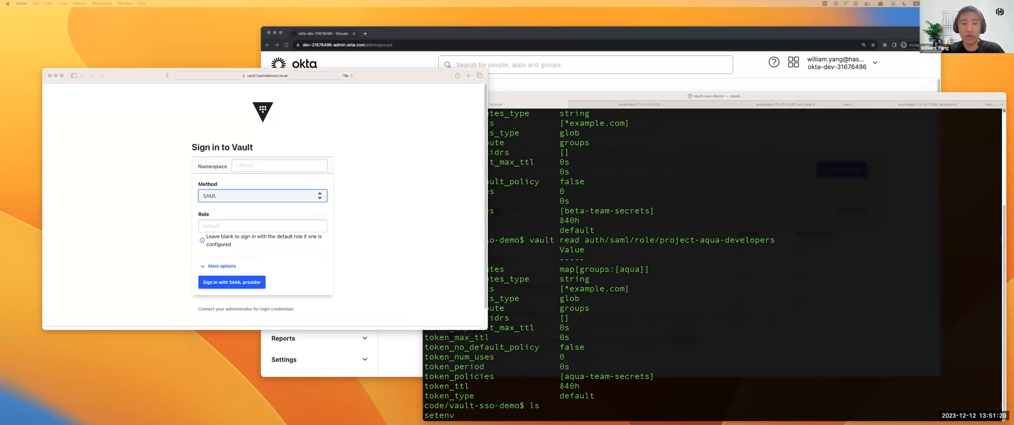
pyautogui.moveTo(253, 221)
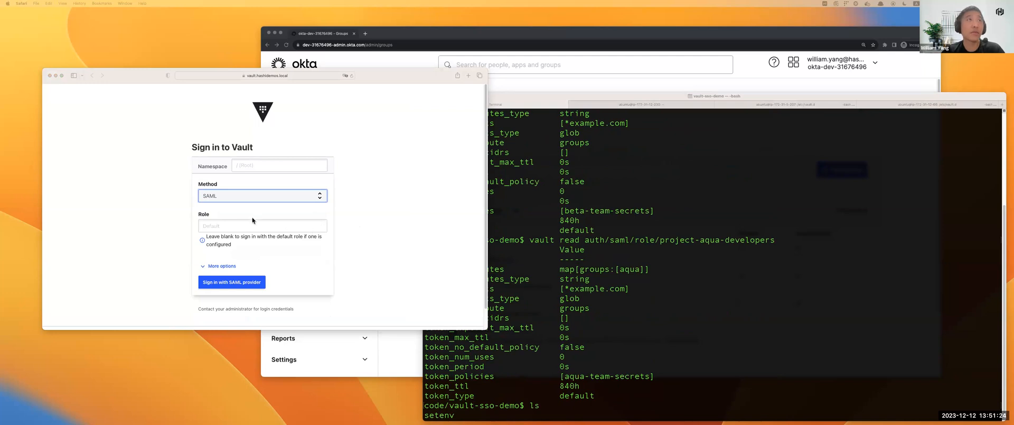
pyautogui.write('project-beta-developers')
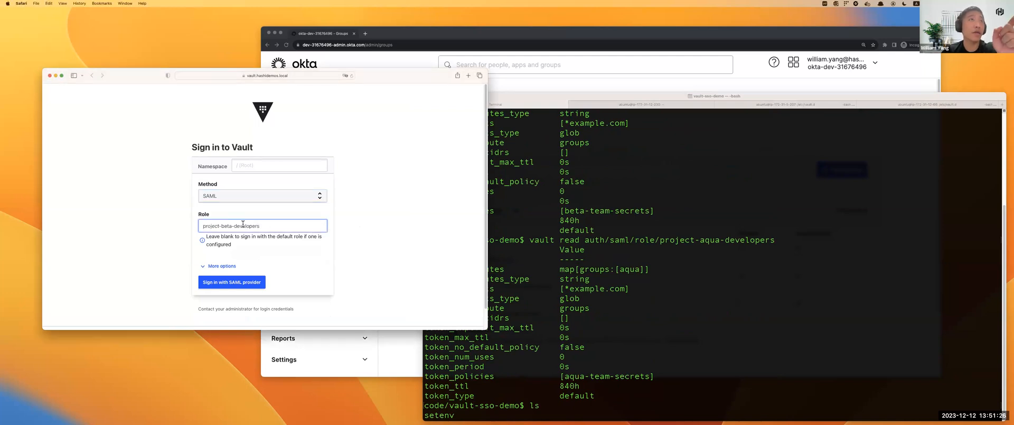
pyautogui.moveTo(313, 261)
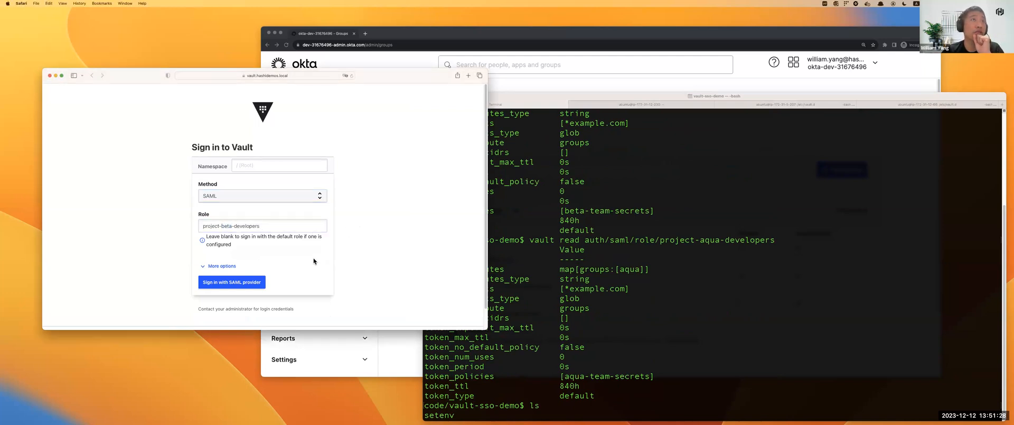
pyautogui.click(231, 281)
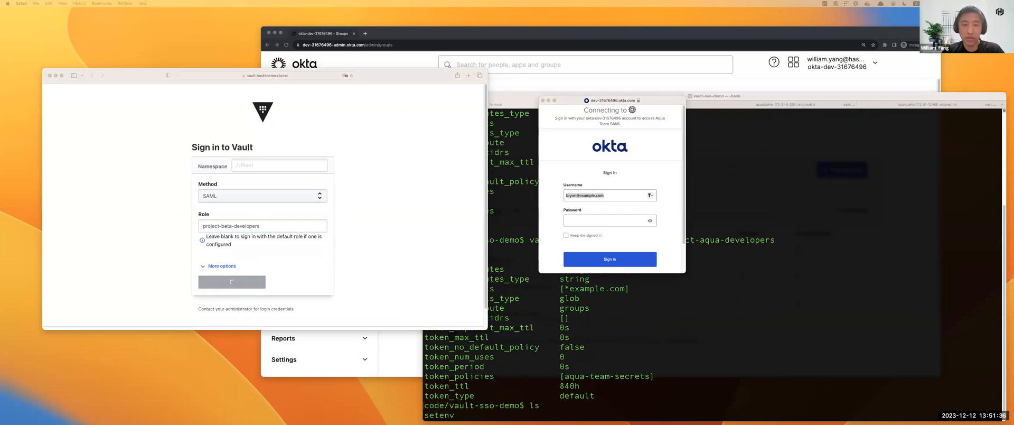
# Submit the Okta password as the beta user and go to Vault's Secrets Engines list
pyautogui.click(609, 221)
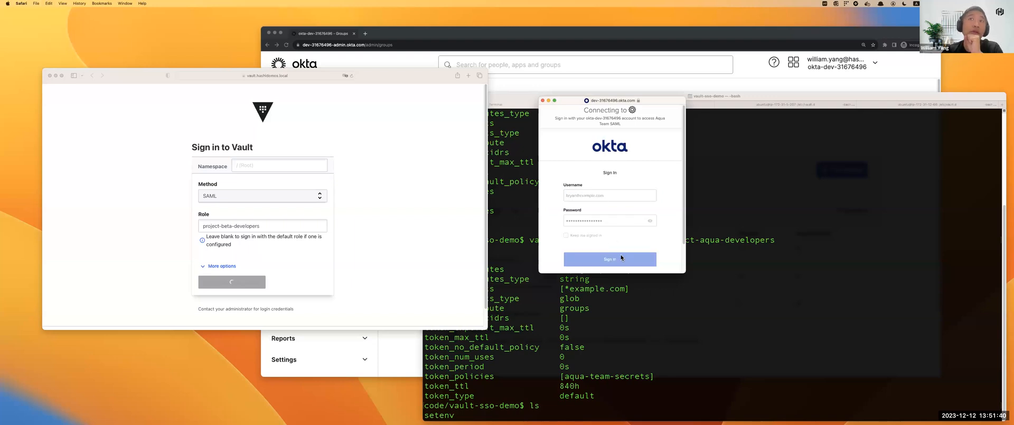
pyautogui.click(608, 259)
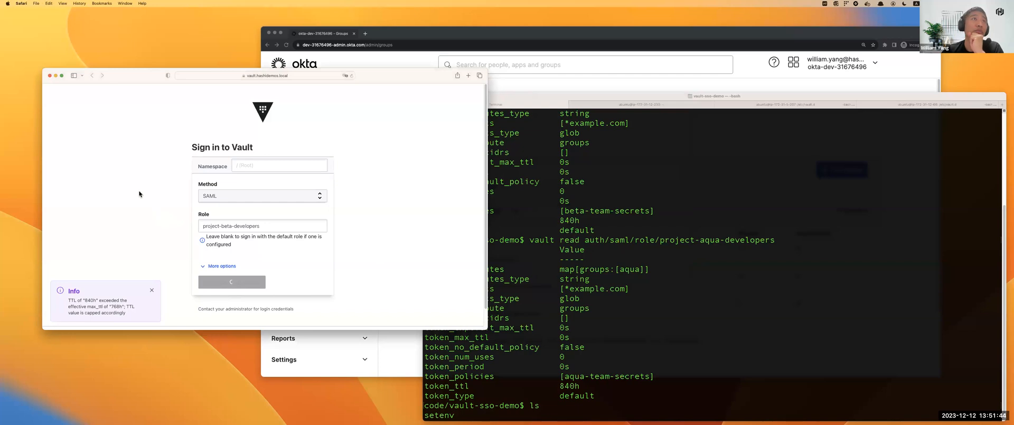
pyautogui.click(231, 281)
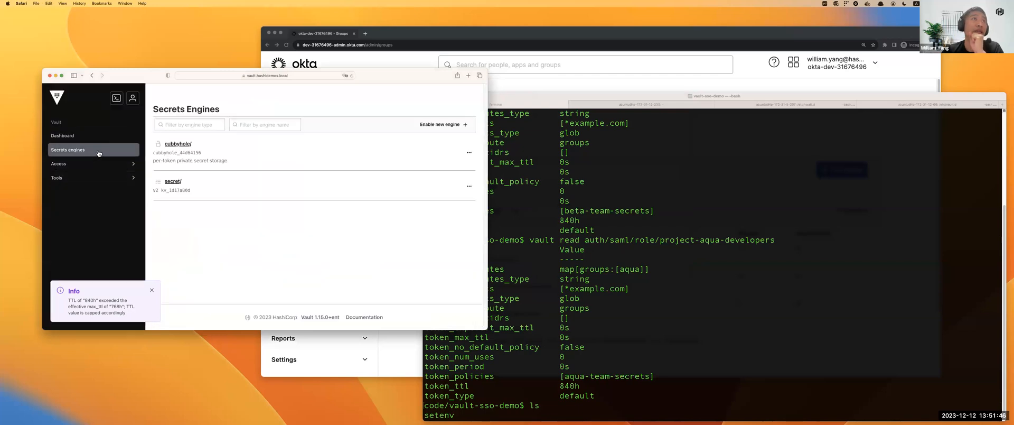
# In secret/, reveal the beta-team-dashboard token, then try the aqua-team-dashboard secret
pyautogui.click(172, 181)
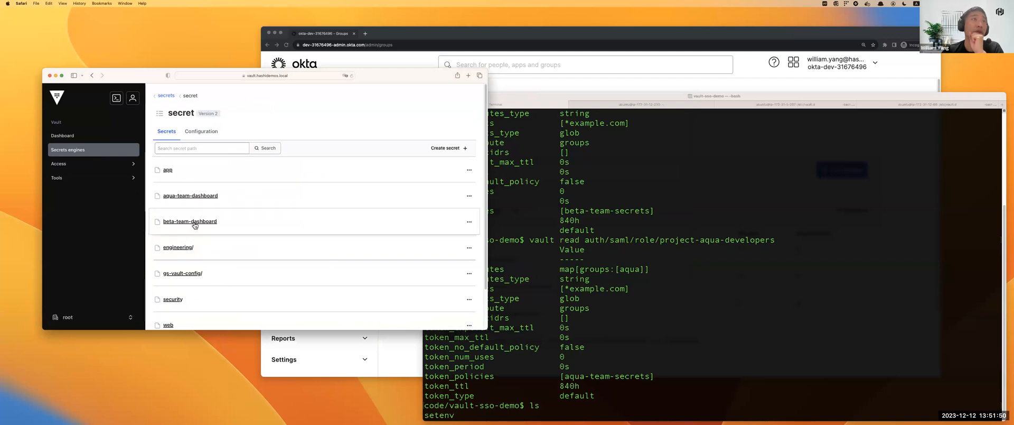
pyautogui.click(189, 221)
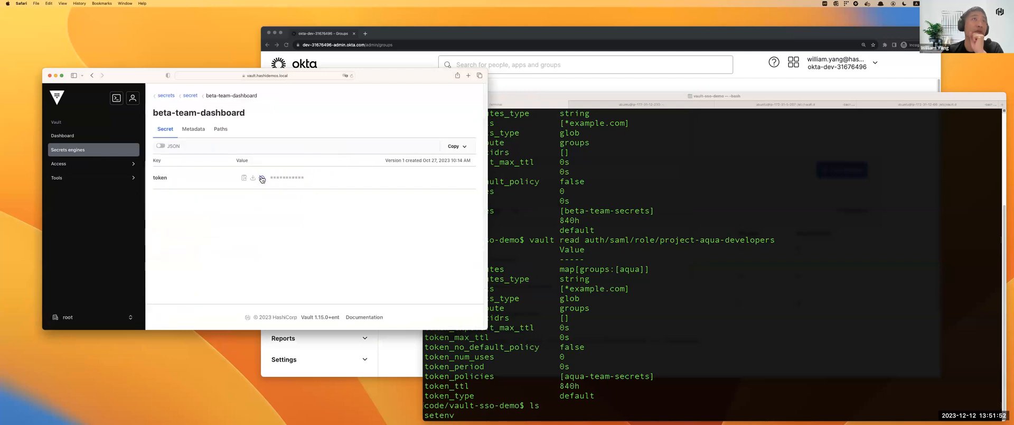
pyautogui.click(190, 95)
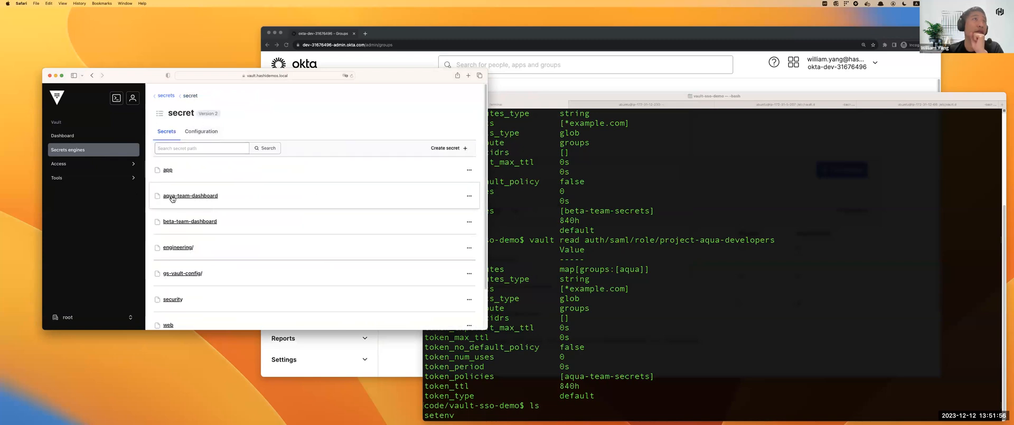
pyautogui.click(190, 195)
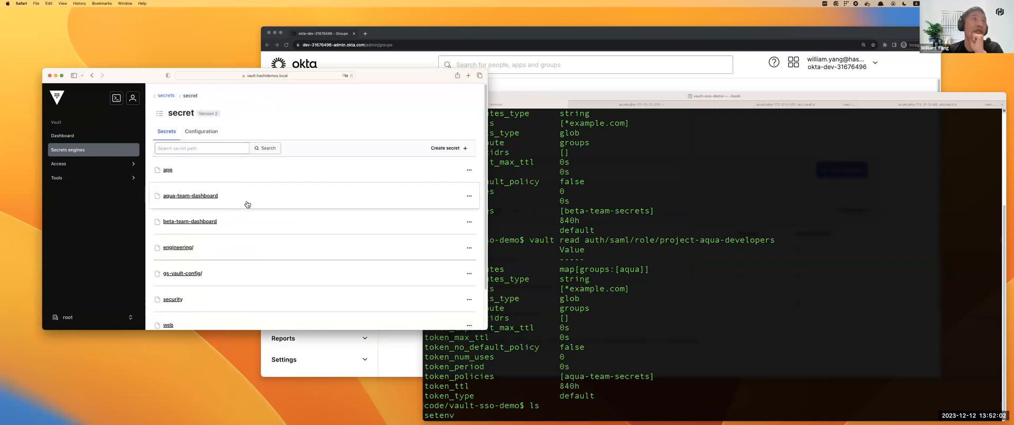
pyautogui.moveTo(260, 232)
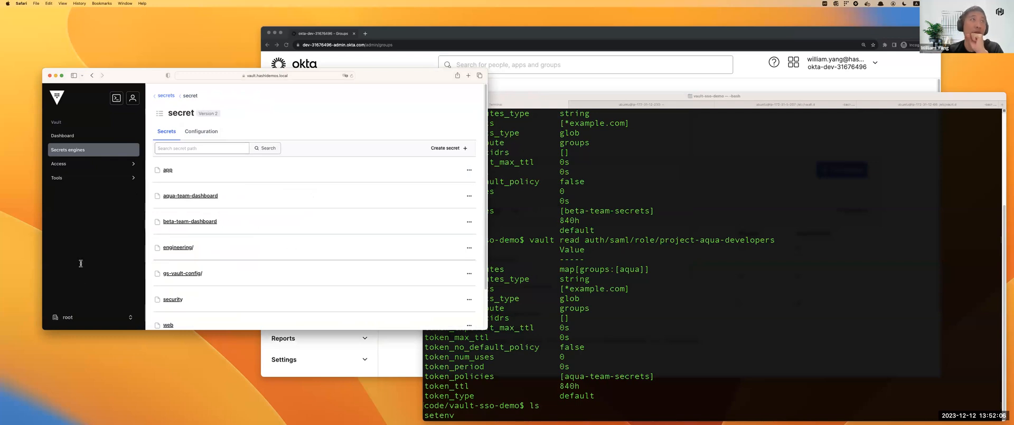
pyautogui.moveTo(119, 207)
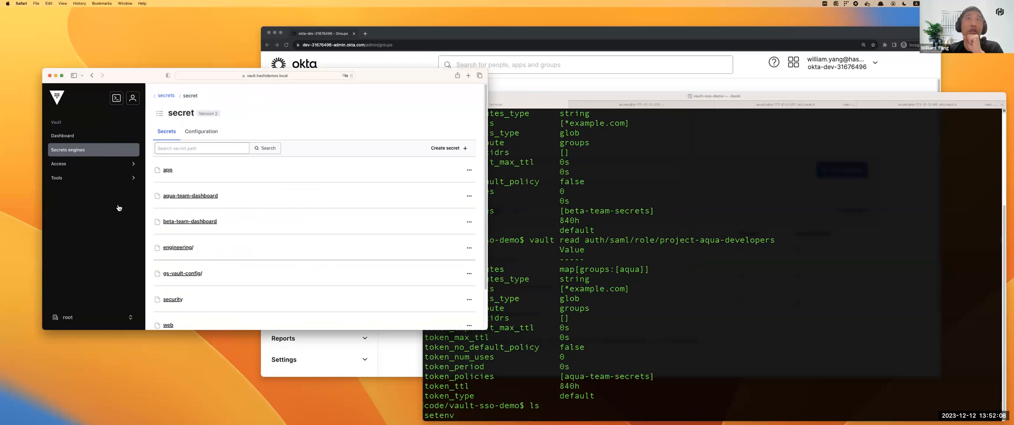